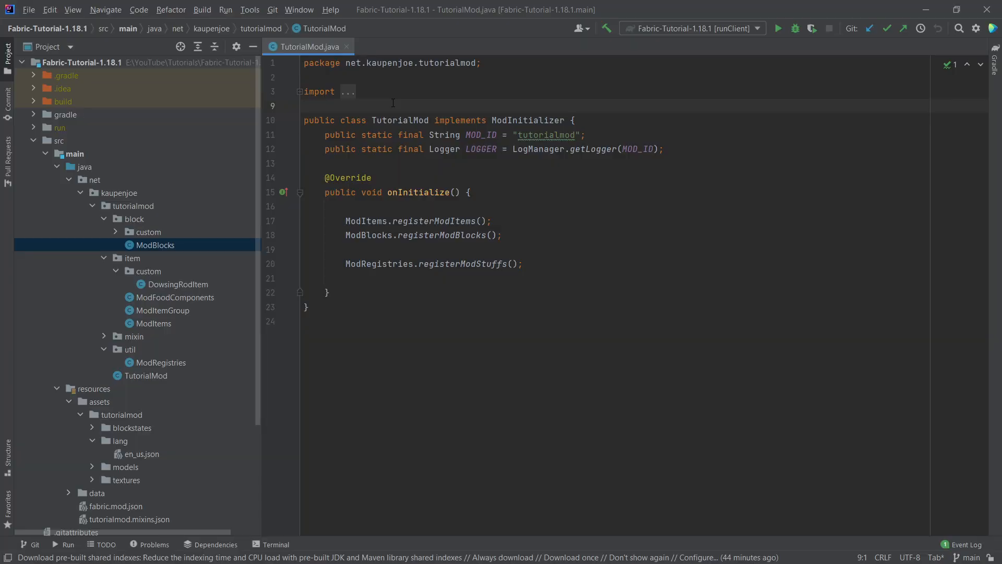
# Browse the data/minecraft/tags block tag files, then select the util package
pyautogui.click(305, 105)
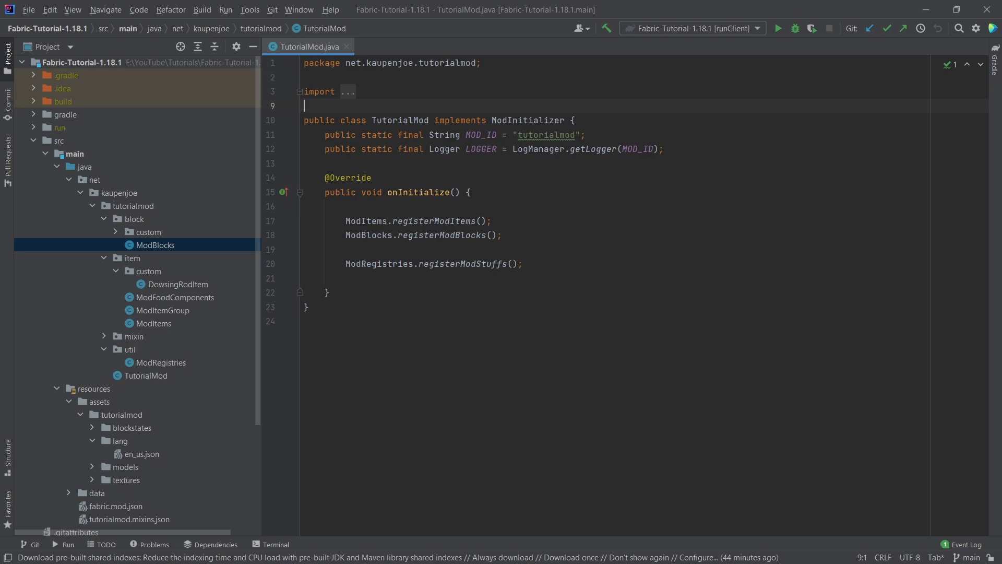
pyautogui.click(67, 492)
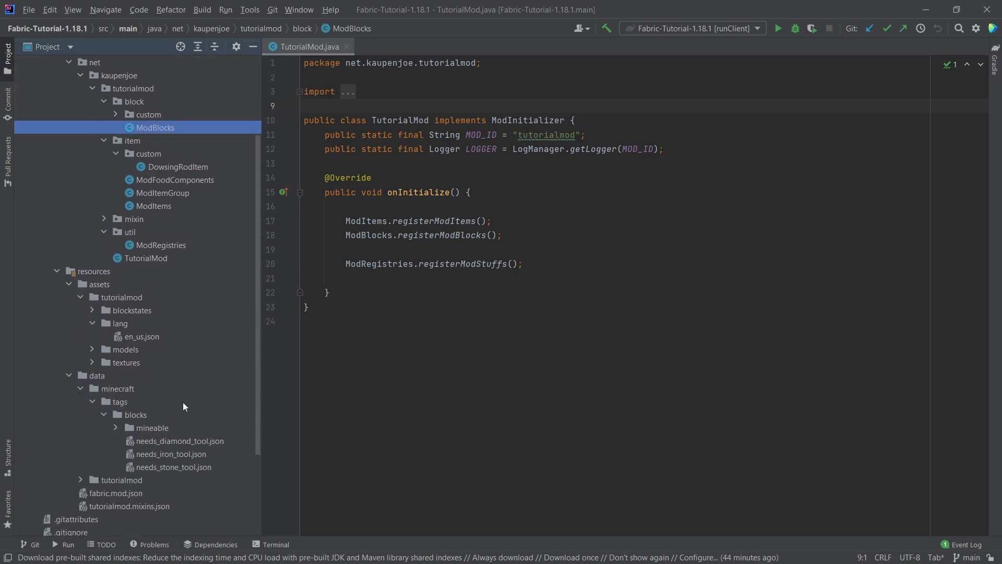
pyautogui.click(152, 427)
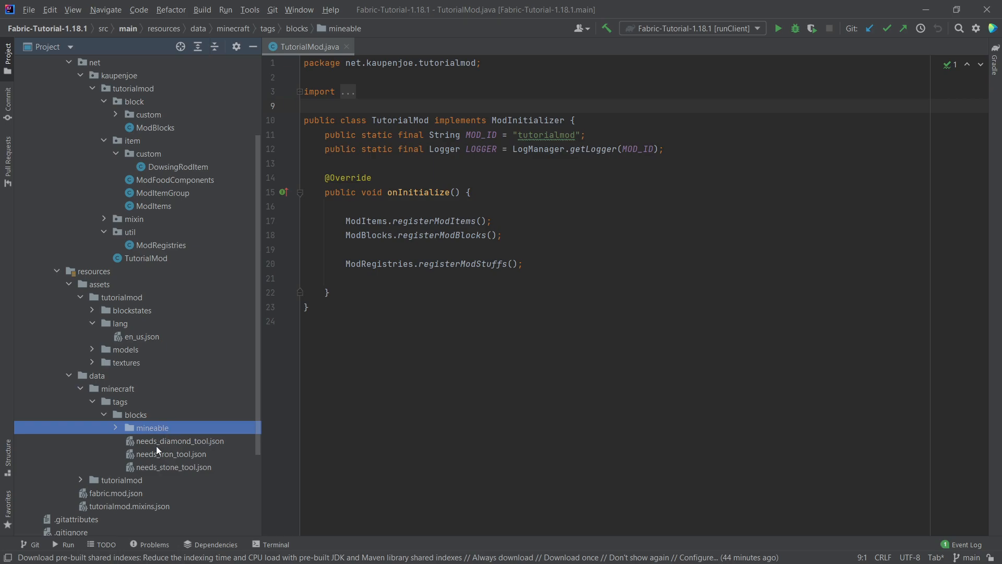
pyautogui.click(171, 453)
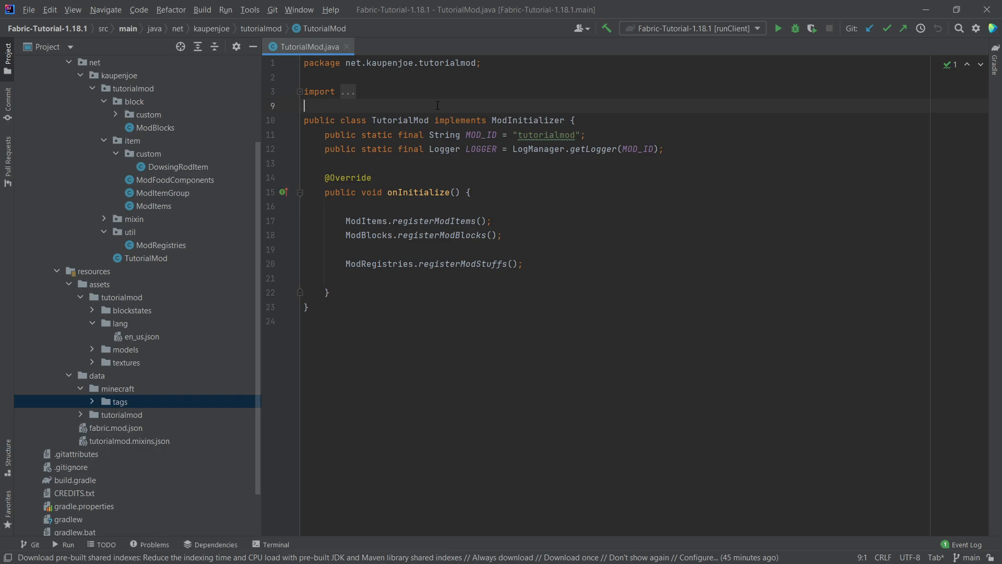
pyautogui.click(128, 231)
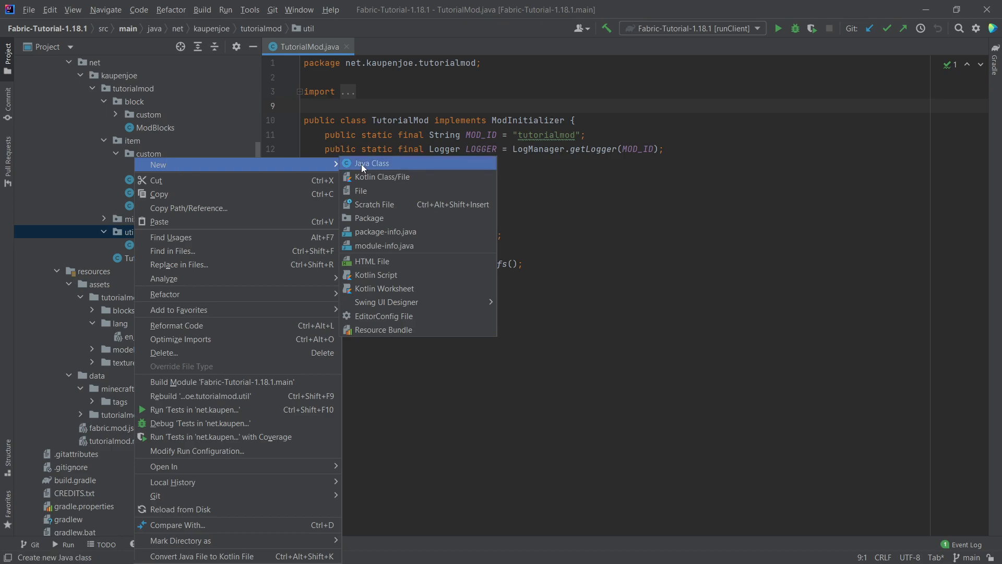
# Create class ModTags in util with nested public static Blocks and Items classes
pyautogui.click(371, 163)
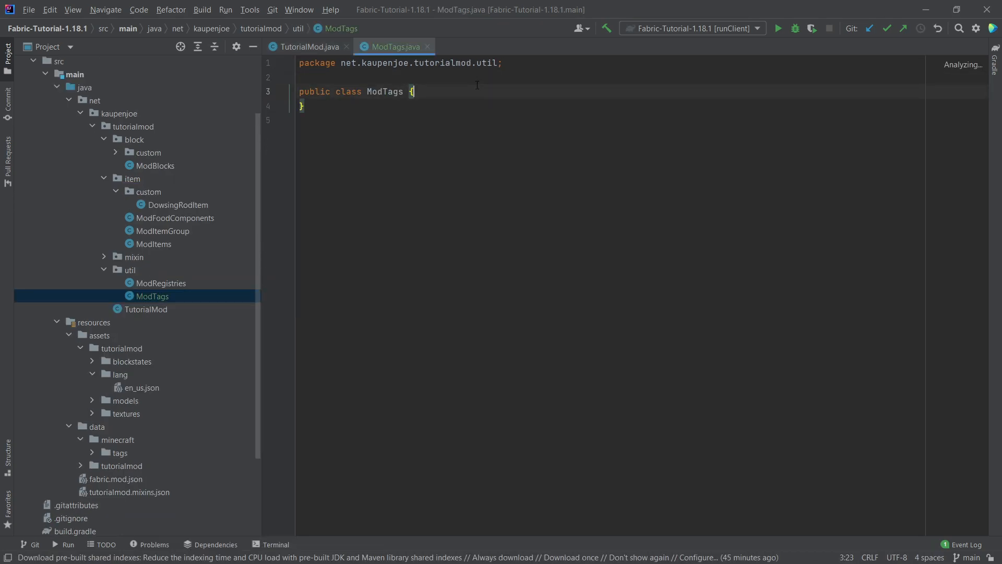
pyautogui.write('pu')
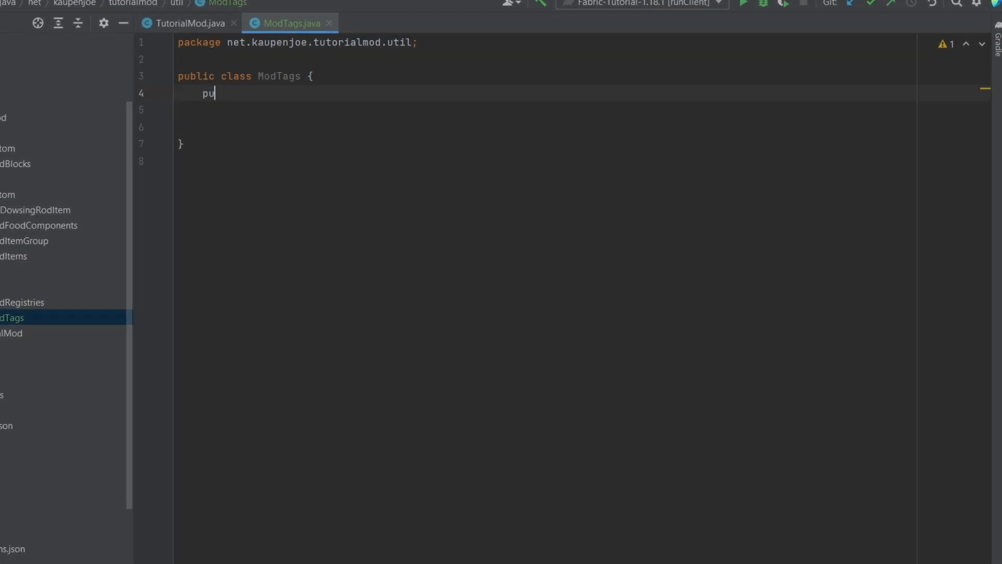
pyautogui.write('blic static')
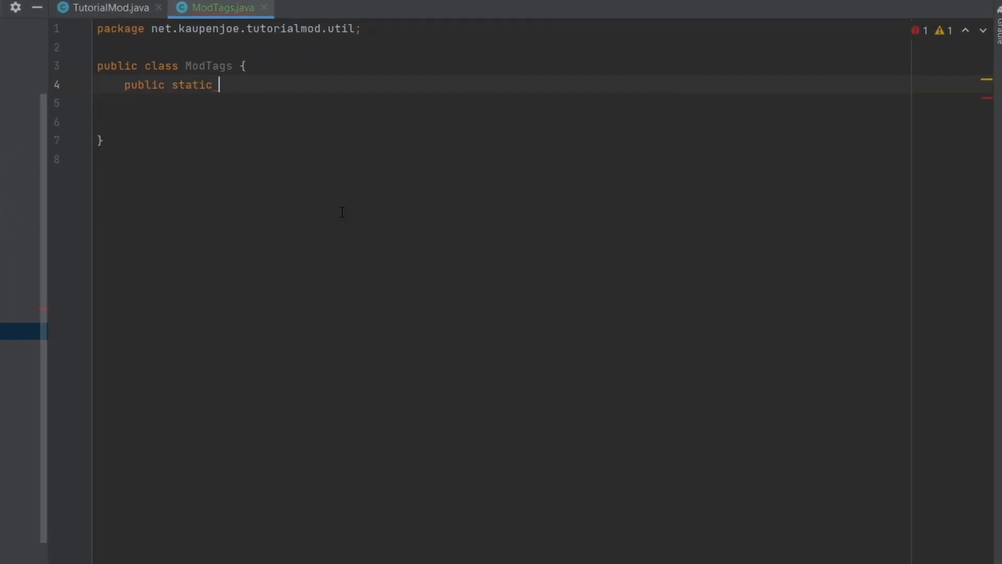
pyautogui.write('class Blocks {')
pyautogui.write('public')
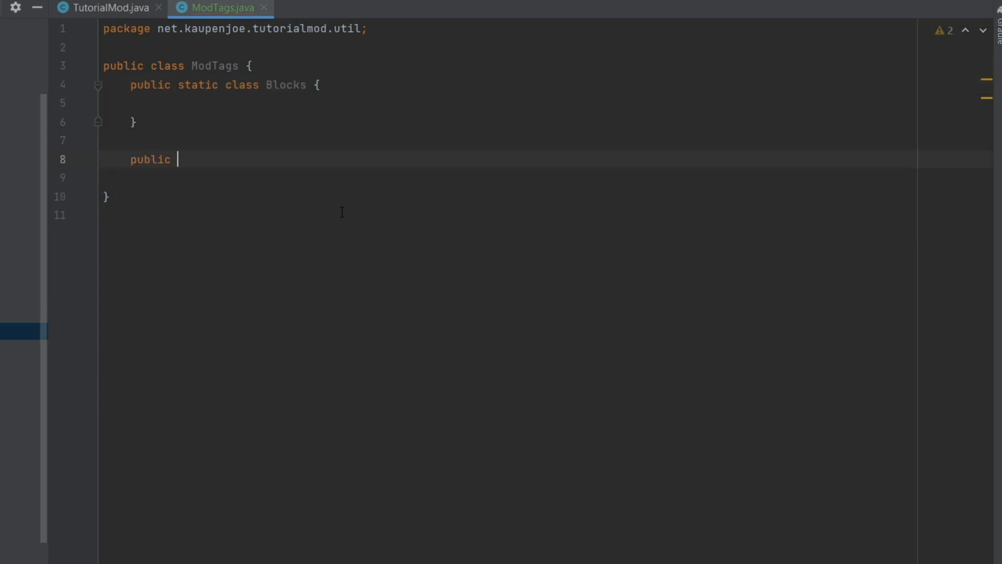
pyautogui.write('static class Items')
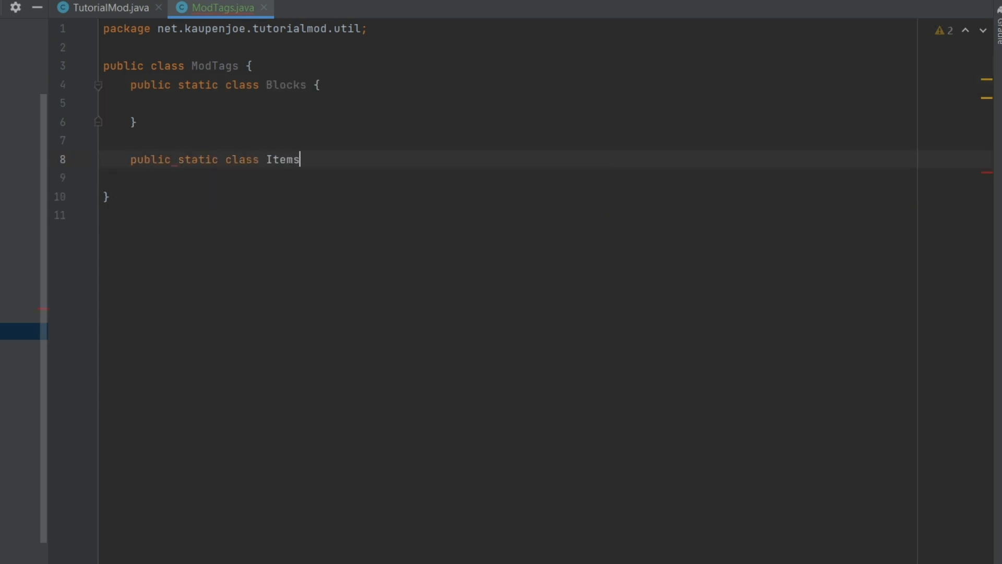
pyautogui.write('{')
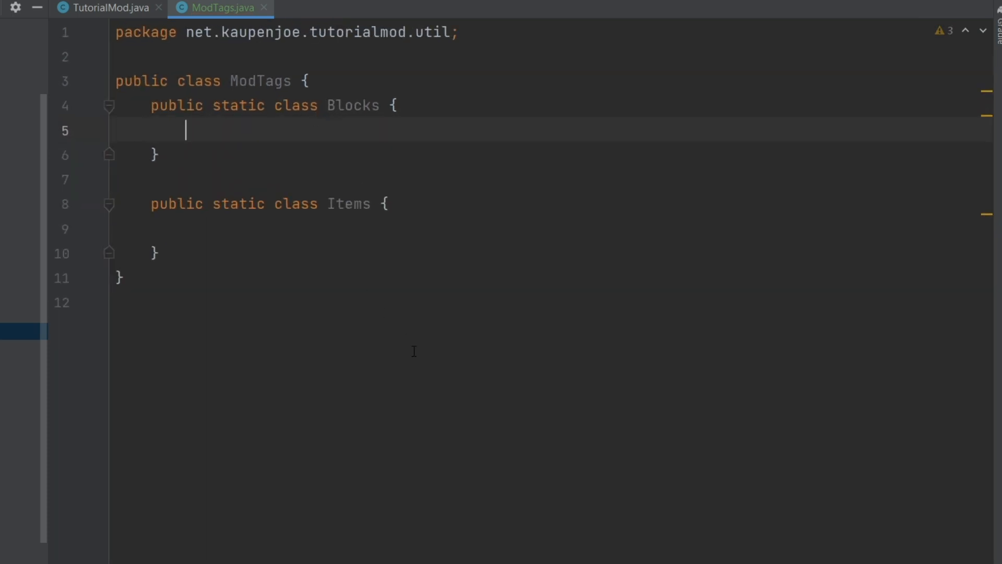
# Write createTag returning TagFactory.BLOCK.create(new Identifier(TutorialMod.MOD_ID, name))
pyautogui.press('enter')
pyautogui.write('p')
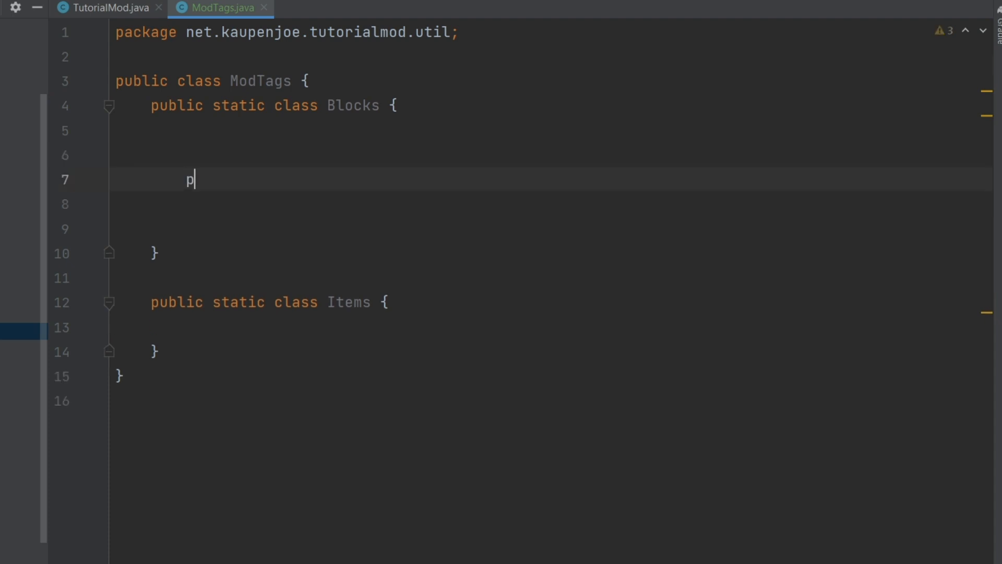
pyautogui.write('rivate static')
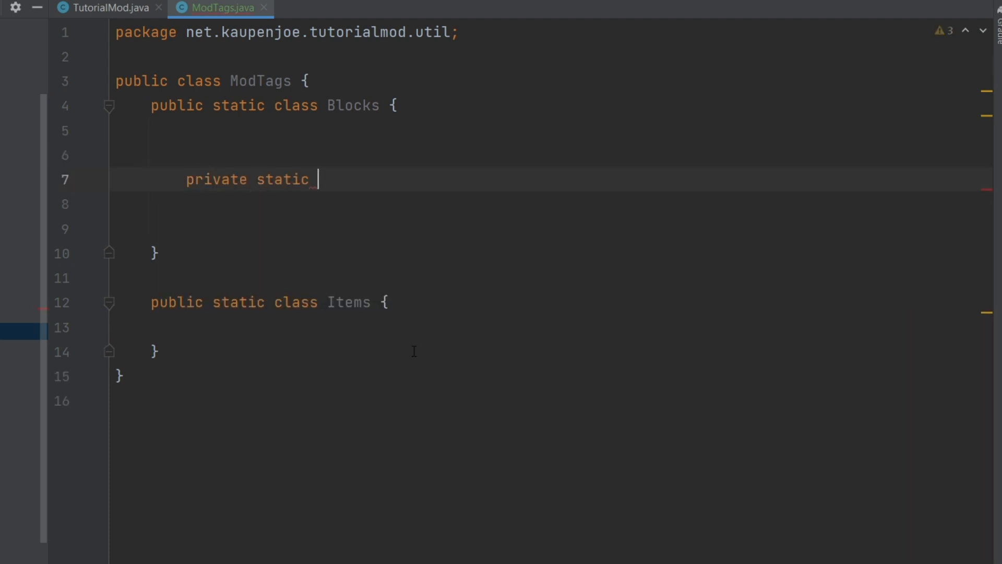
pyautogui.write('Tag.Identified')
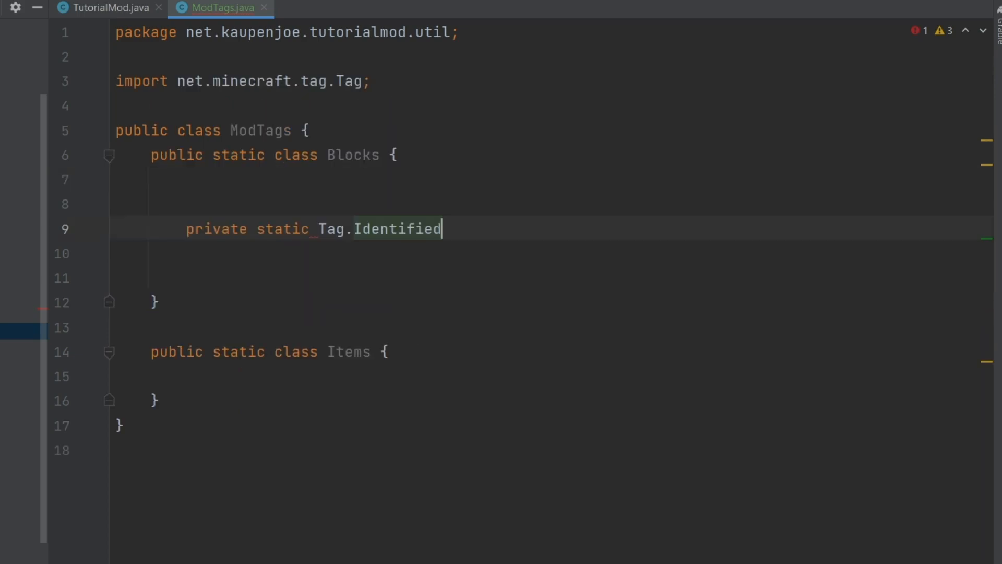
pyautogui.write('<Block> creat')
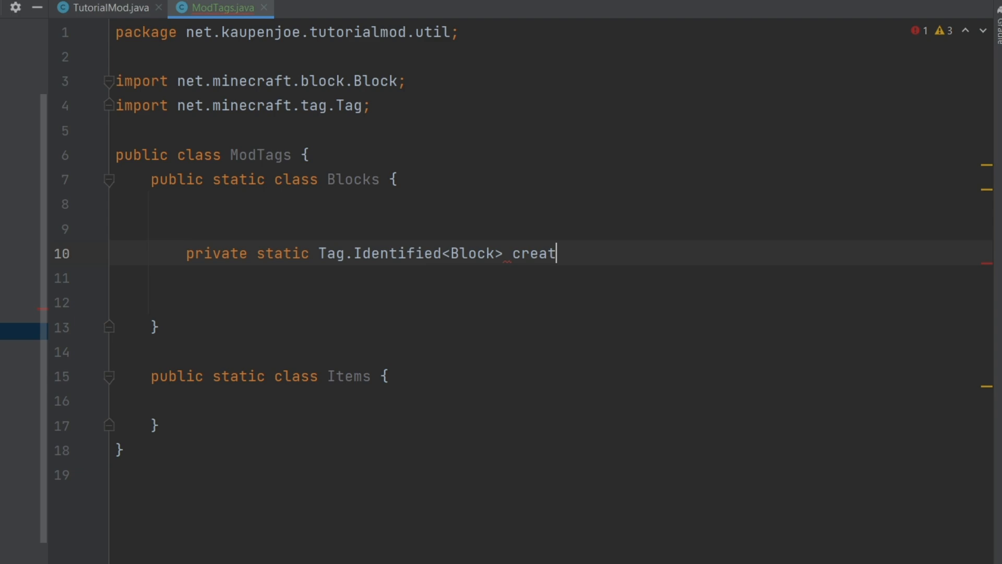
pyautogui.write('eTag(String name) {')
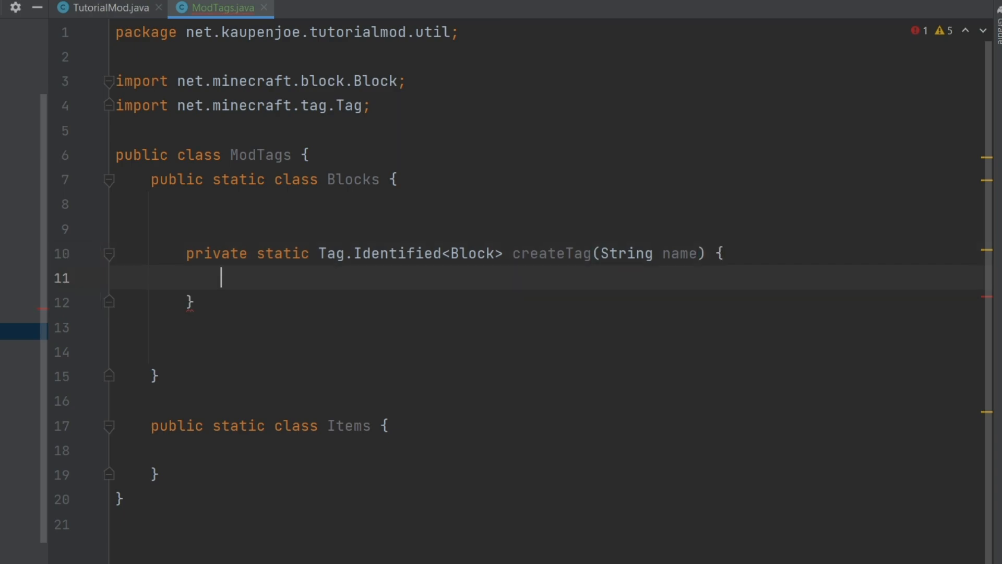
pyautogui.write('return')
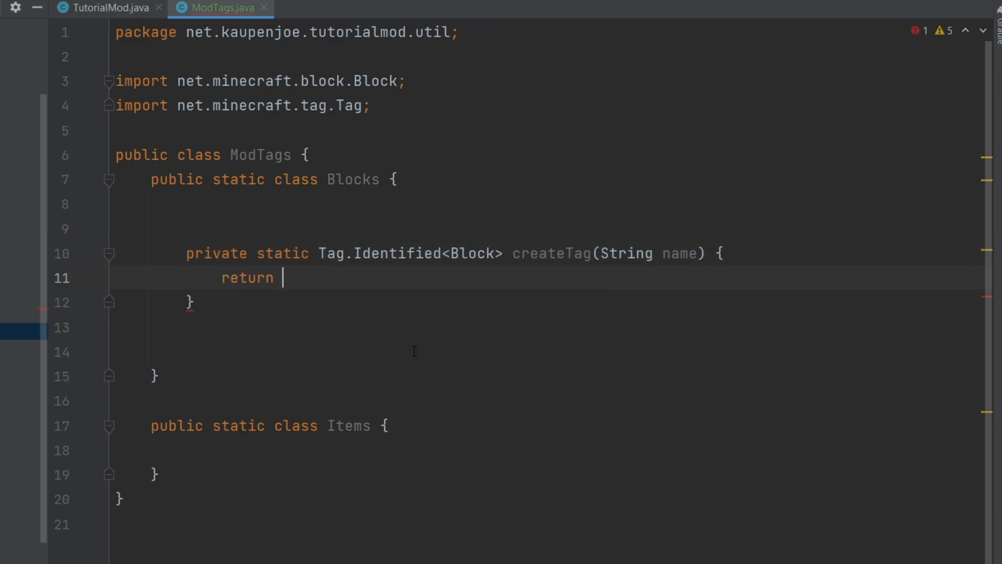
pyautogui.write('TagFactory.')
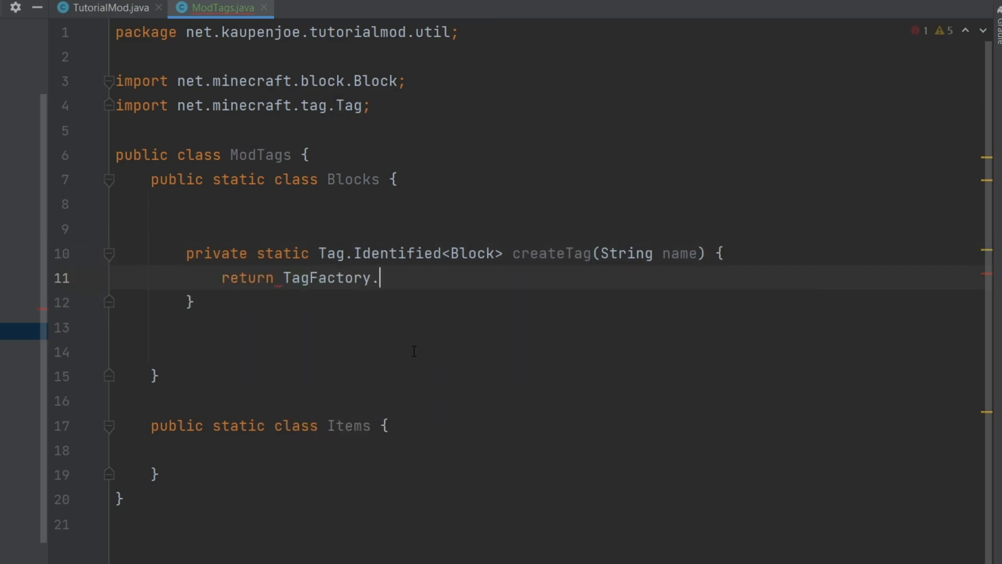
pyautogui.write('BLOCK')
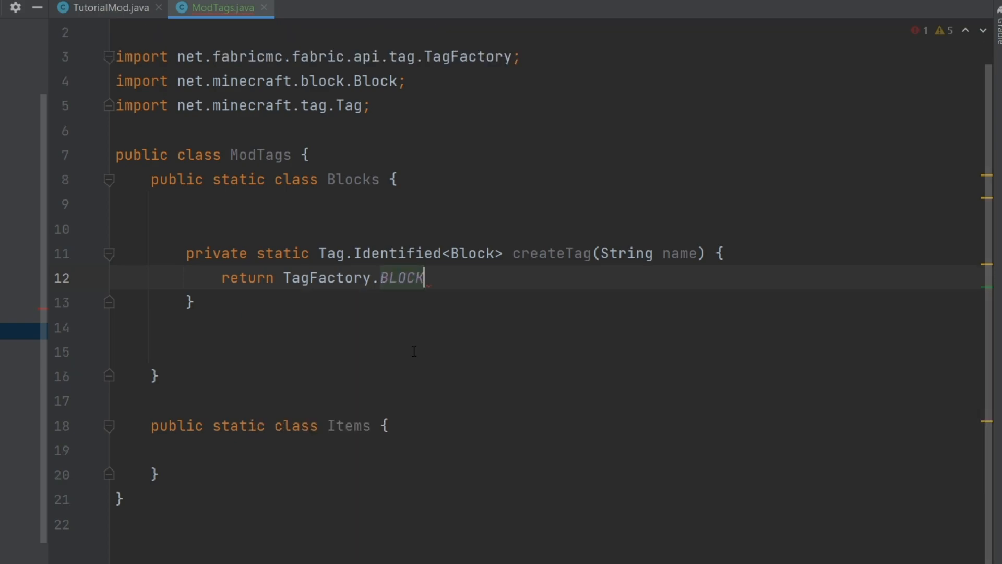
pyautogui.write('.create(new')
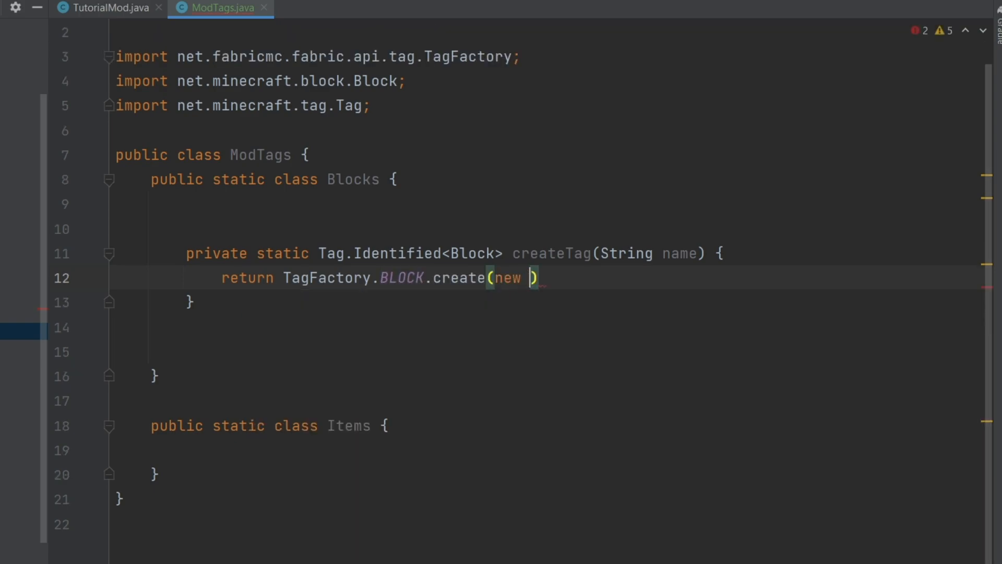
pyautogui.write('Identifier(Tutori')
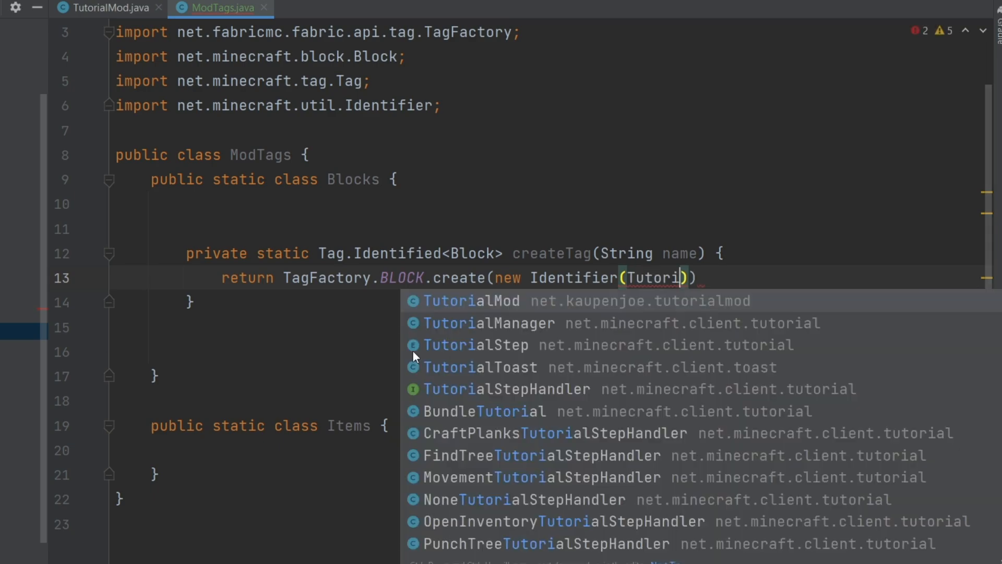
pyautogui.click(471, 300)
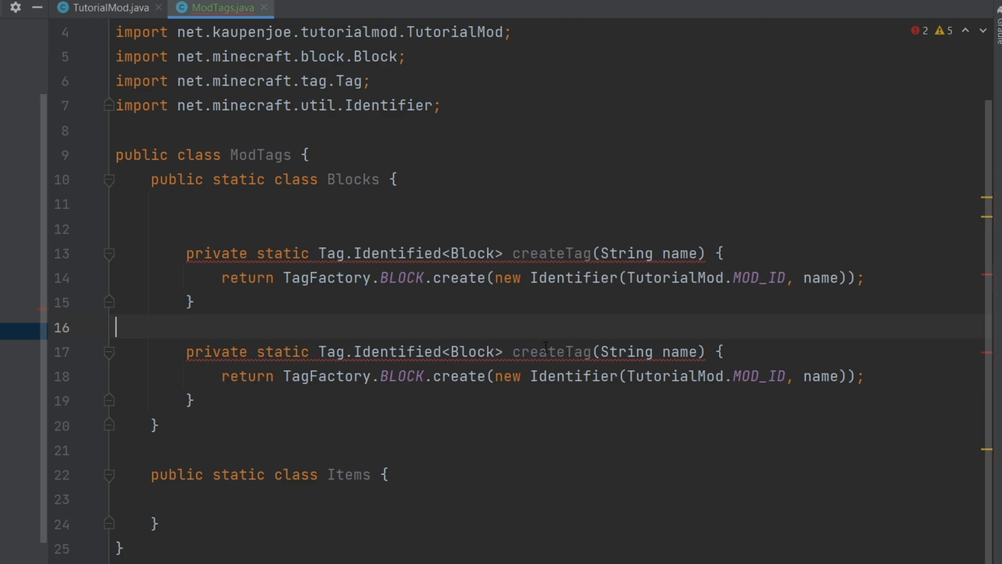
# Duplicate it as createCommonTag using the "c" namespace
pyautogui.write('Common')
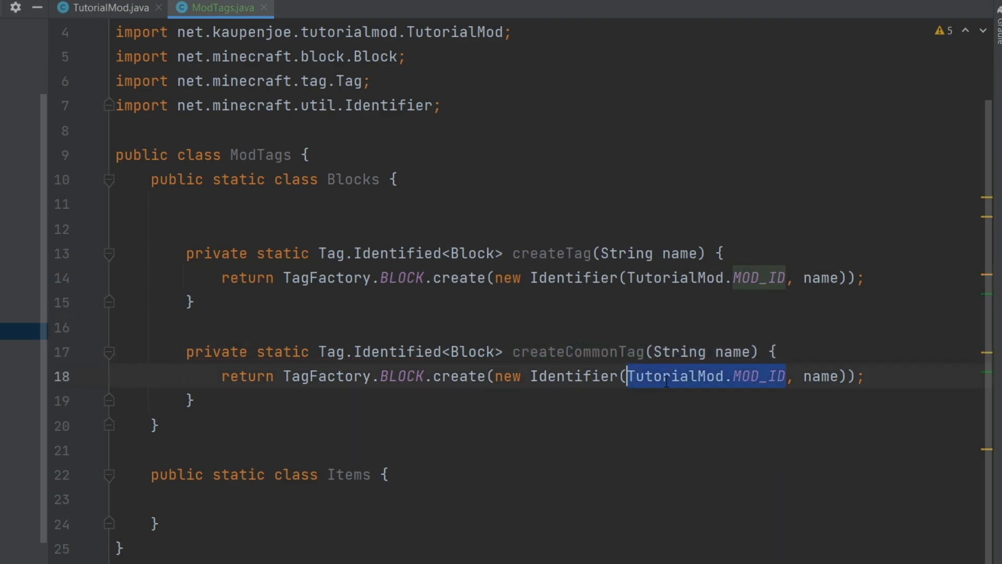
pyautogui.write('"c')
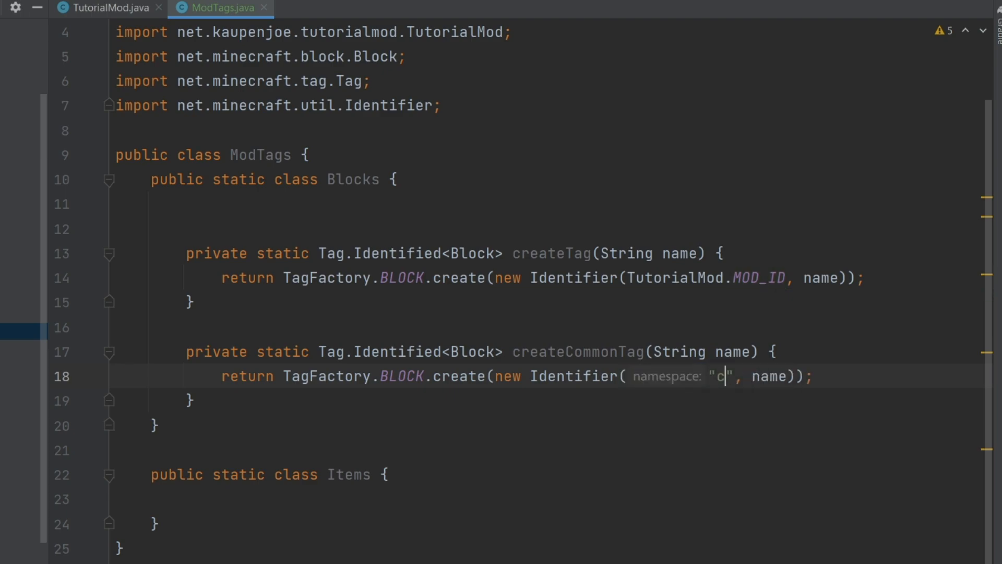
pyautogui.moveTo(185, 352); pyautogui.dragTo(192, 400)
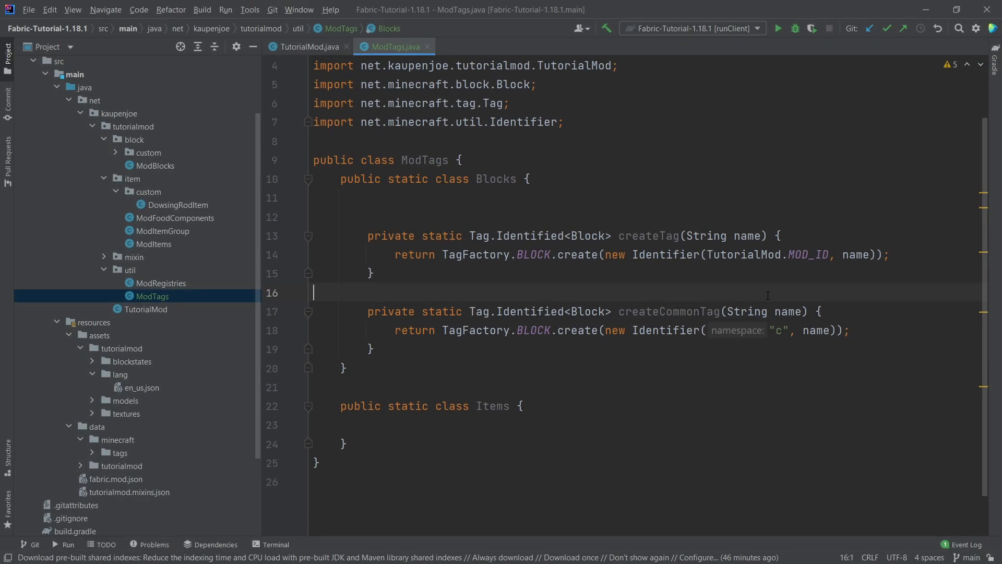
pyautogui.moveTo(687, 290)
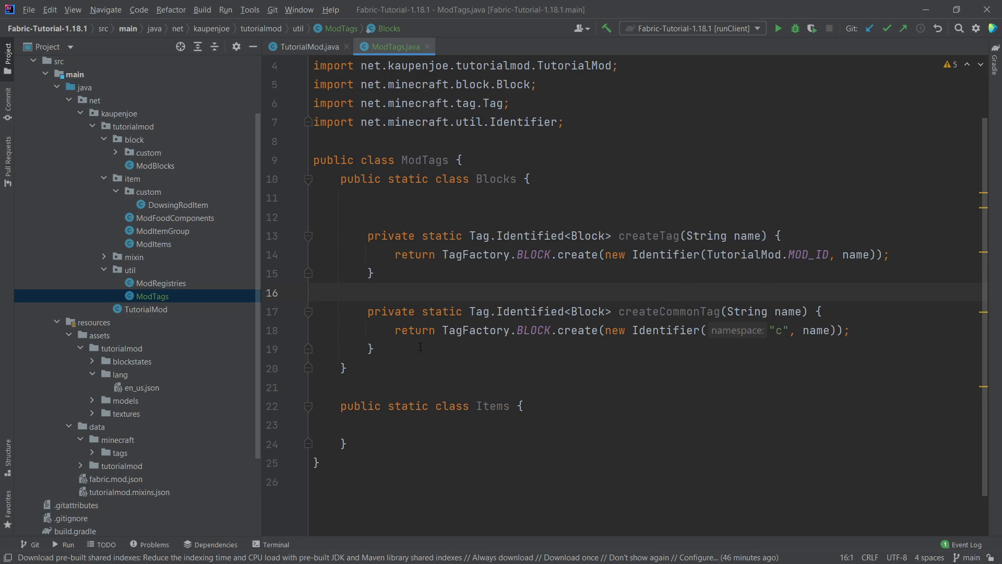
# Copy both tag helpers into Items, switching Block to Item and TagFactory.ITEM
pyautogui.moveTo(368, 235); pyautogui.dragTo(373, 349)
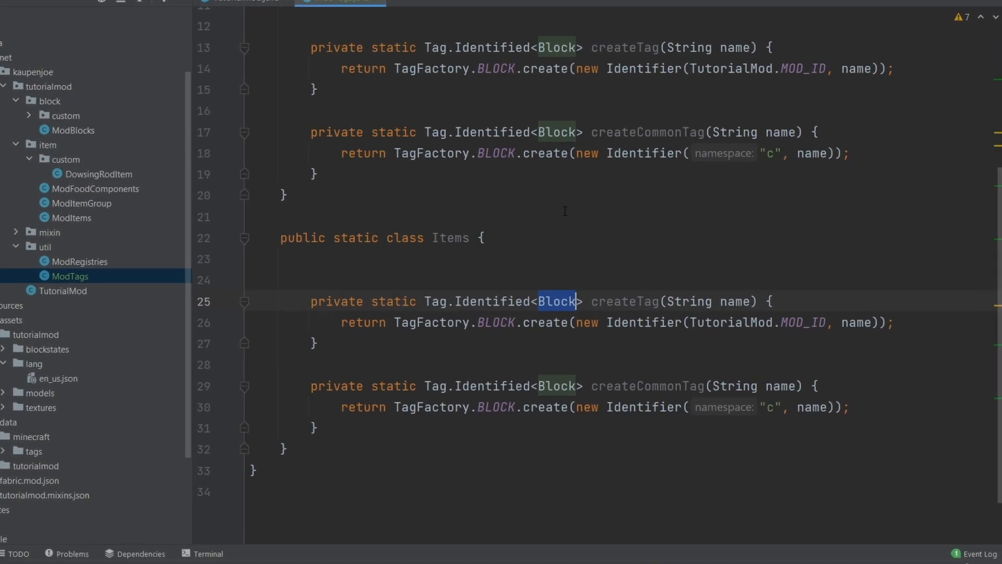
pyautogui.write('Item')
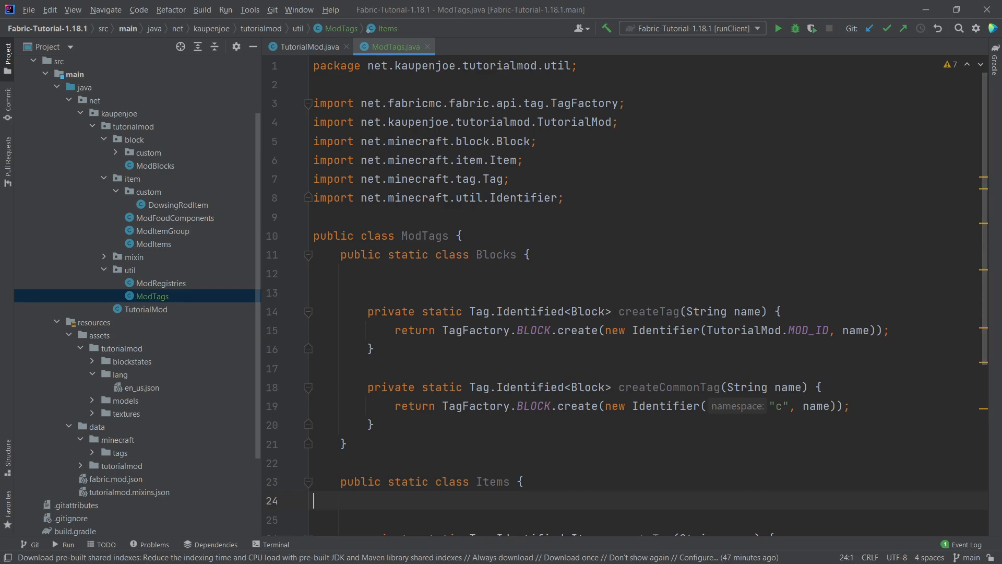
pyautogui.scroll(-3)
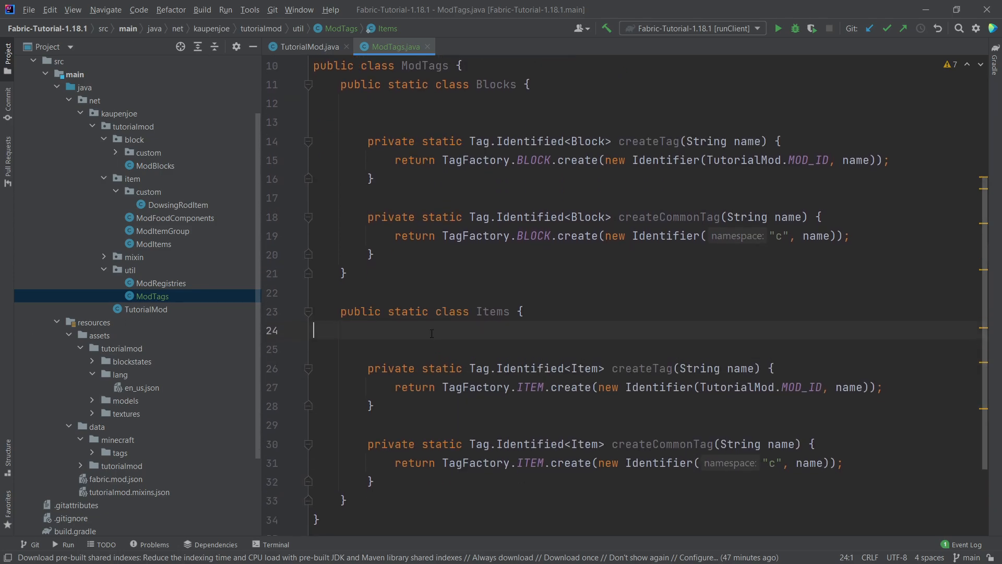
# Add Tag.Identified<Item> fields MYTHRIL_INGOTS and MYTHRIL_NUGGETS built with createCommonTag
pyautogui.click(447, 331)
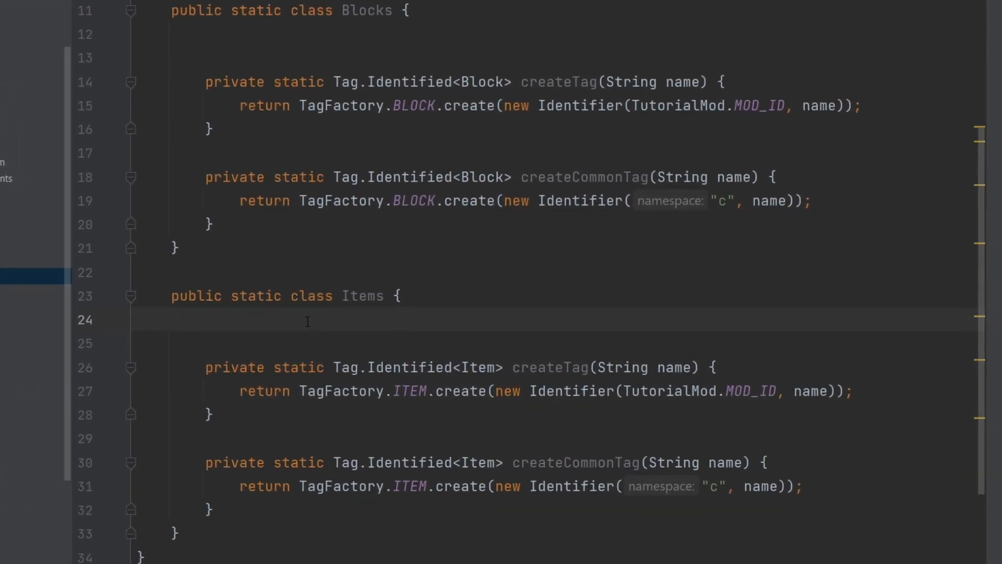
pyautogui.write('public static final')
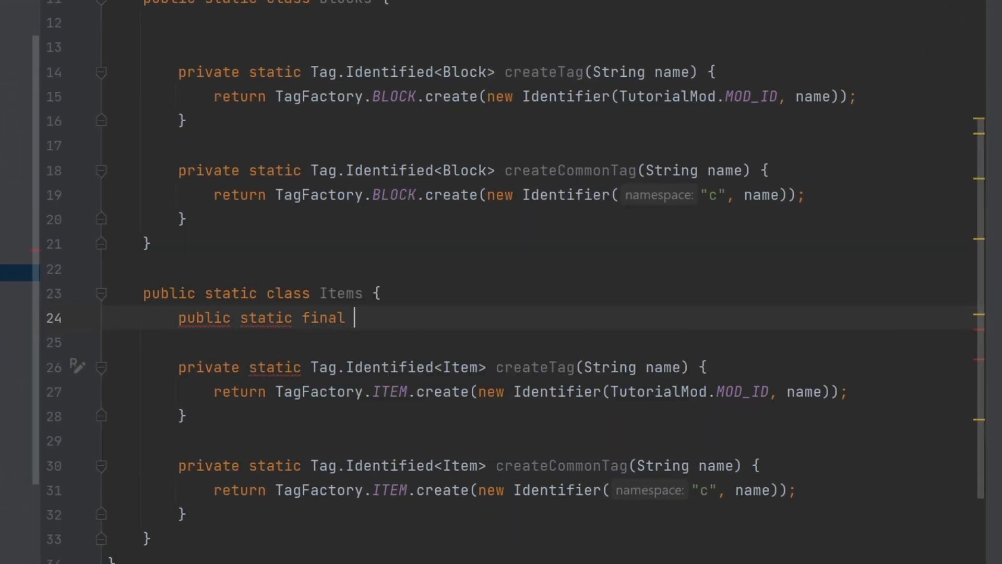
pyautogui.write('Tag.Identified<Item> MYT')
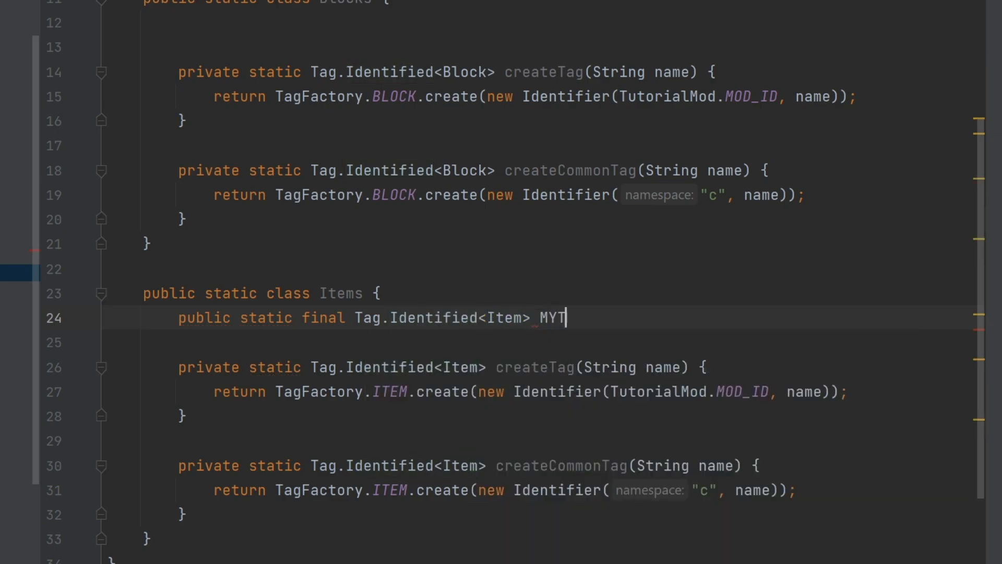
pyautogui.write('HRIL_INGOTS =')
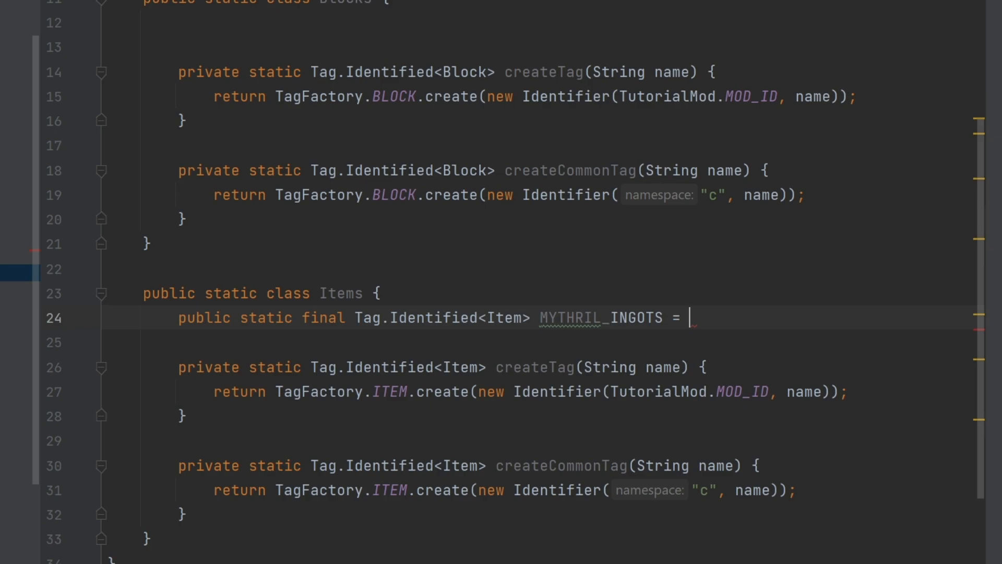
pyautogui.write('cre')
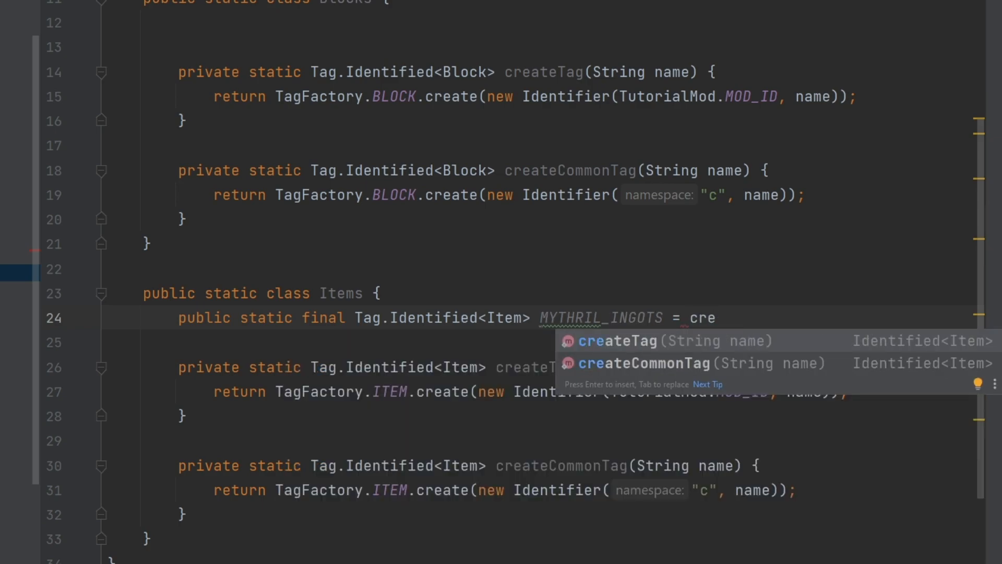
pyautogui.click(644, 362)
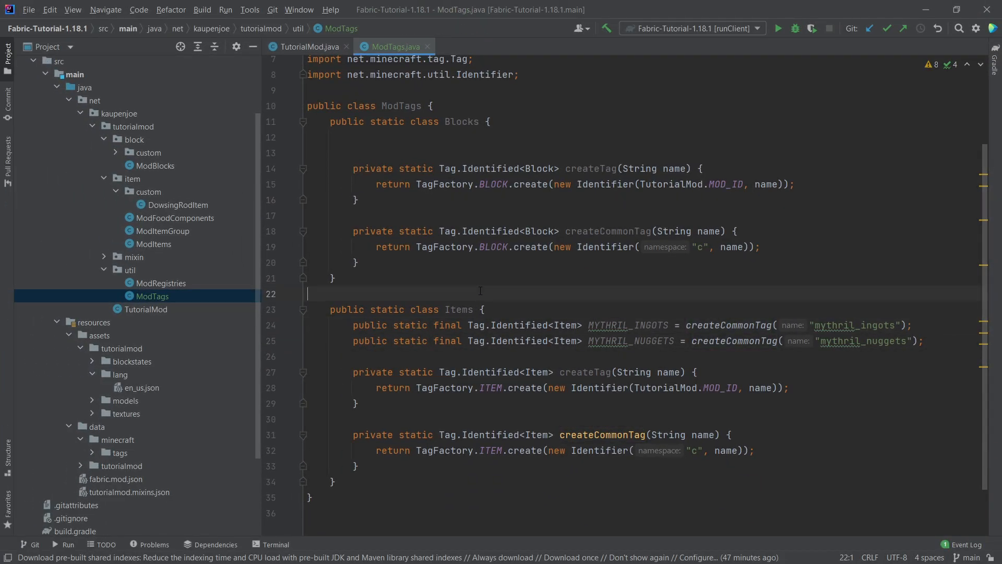
pyautogui.moveTo(809, 390)
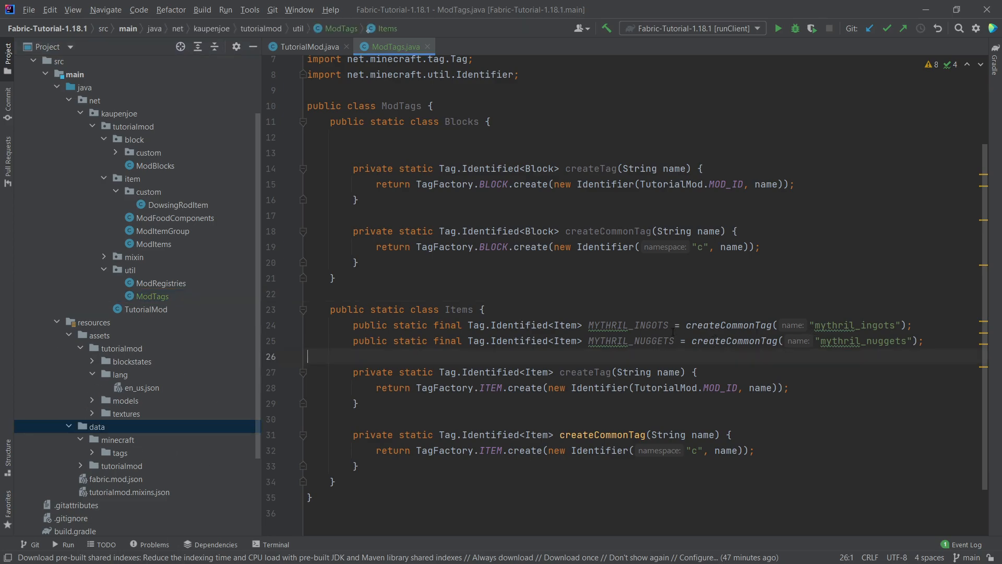
pyautogui.moveTo(332, 310); pyautogui.dragTo(923, 340)
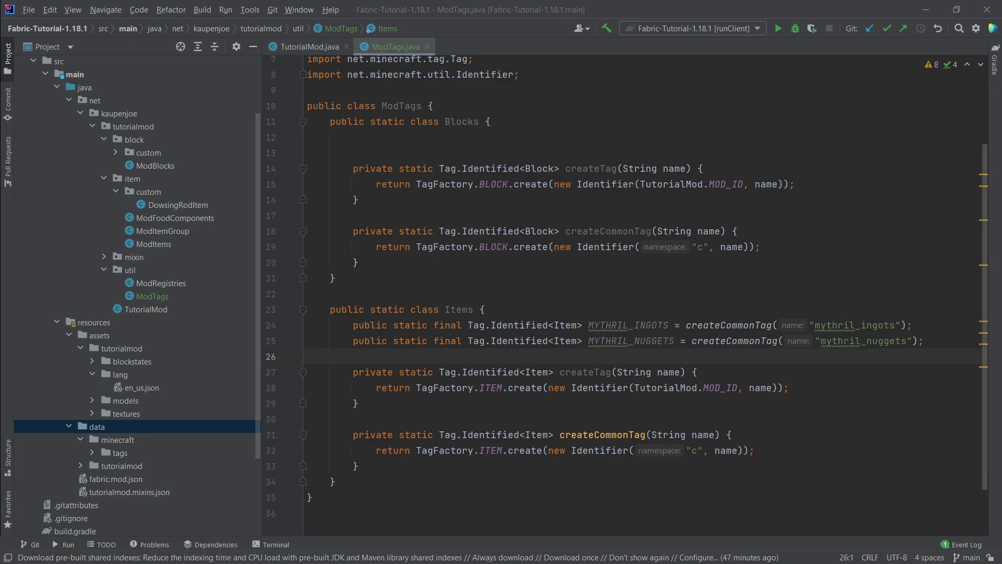
pyautogui.click(477, 372)
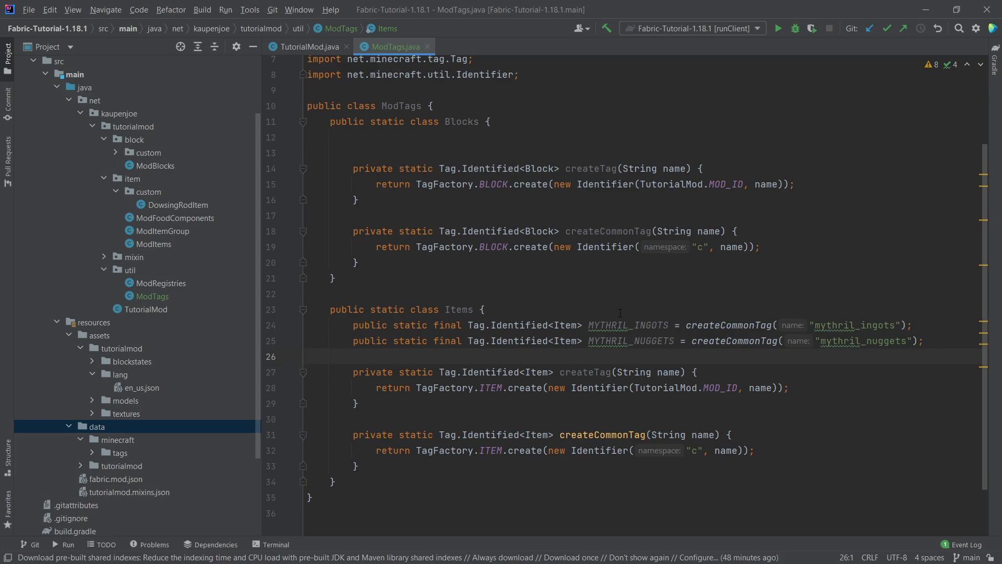
pyautogui.scroll(-3)
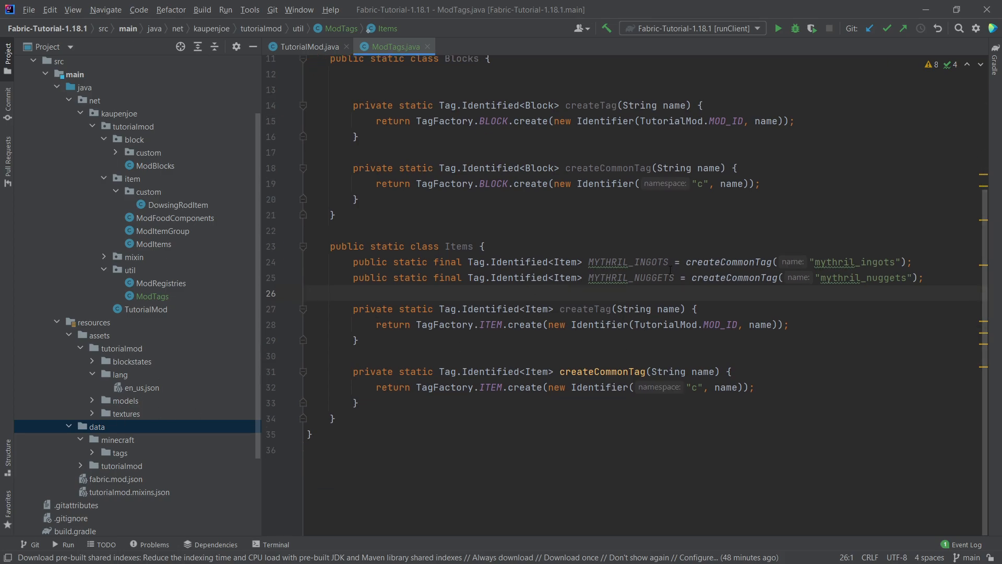
# Create data/c/tags/items folders containing a new mythril_ingots.json file
pyautogui.click(646, 261)
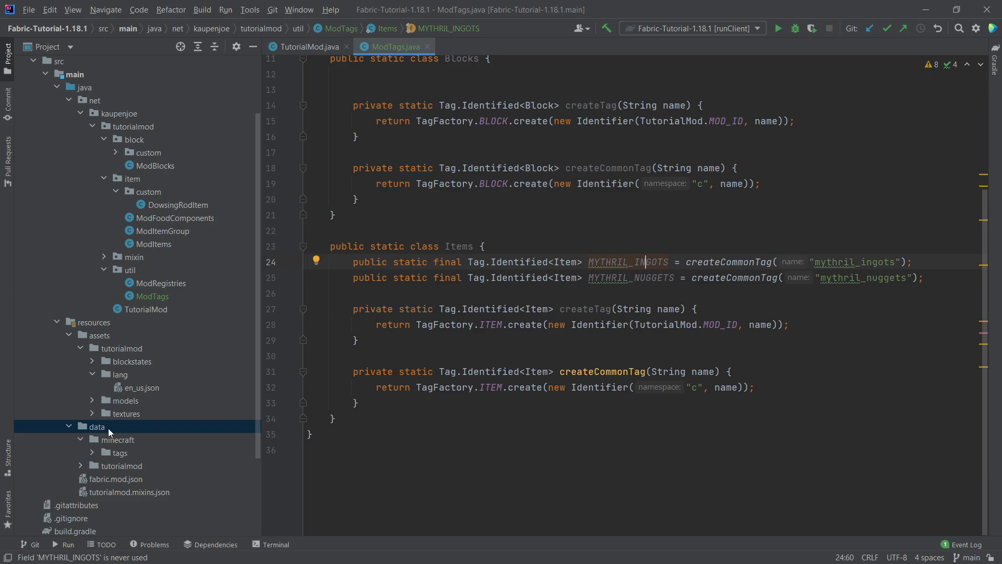
pyautogui.click(97, 427)
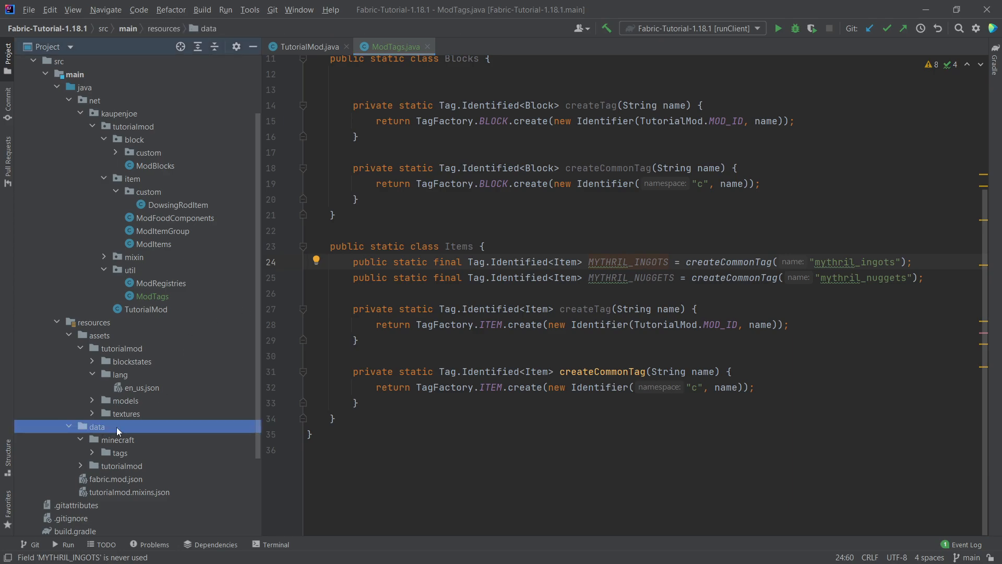
pyautogui.rightClick(96, 427)
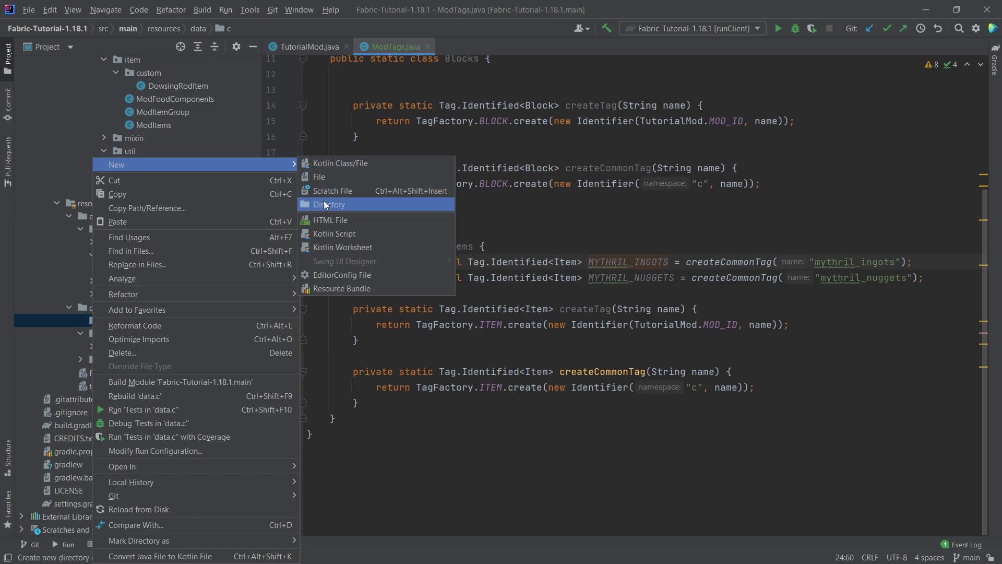
pyautogui.click(330, 204)
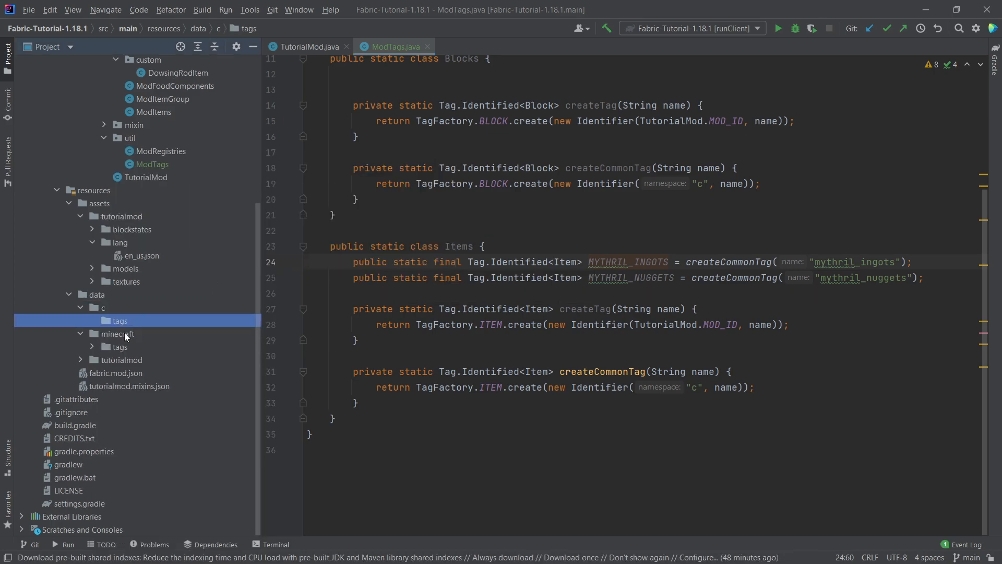
pyautogui.rightClick(117, 320)
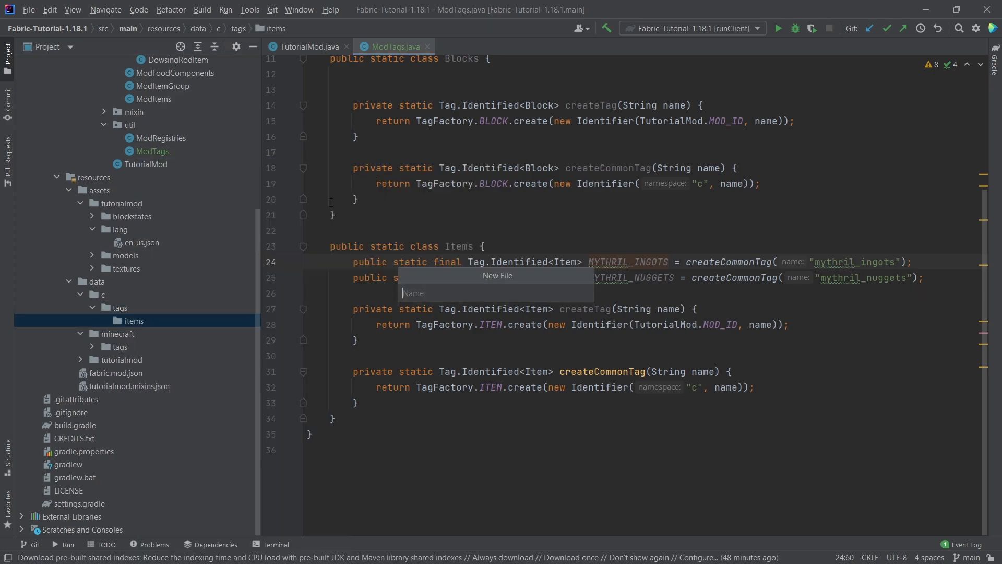
pyautogui.write('mythril_ingo')
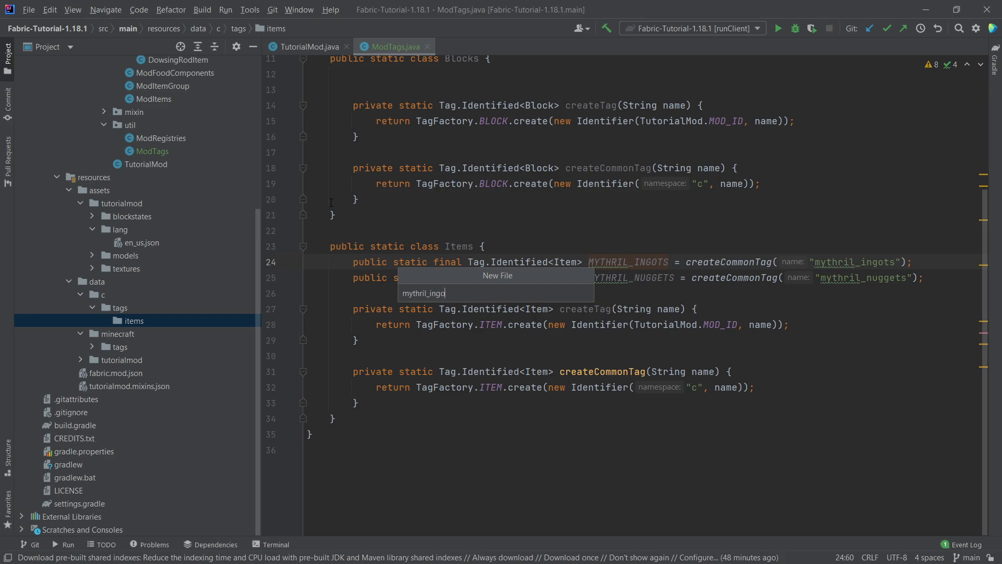
pyautogui.press('Enter')
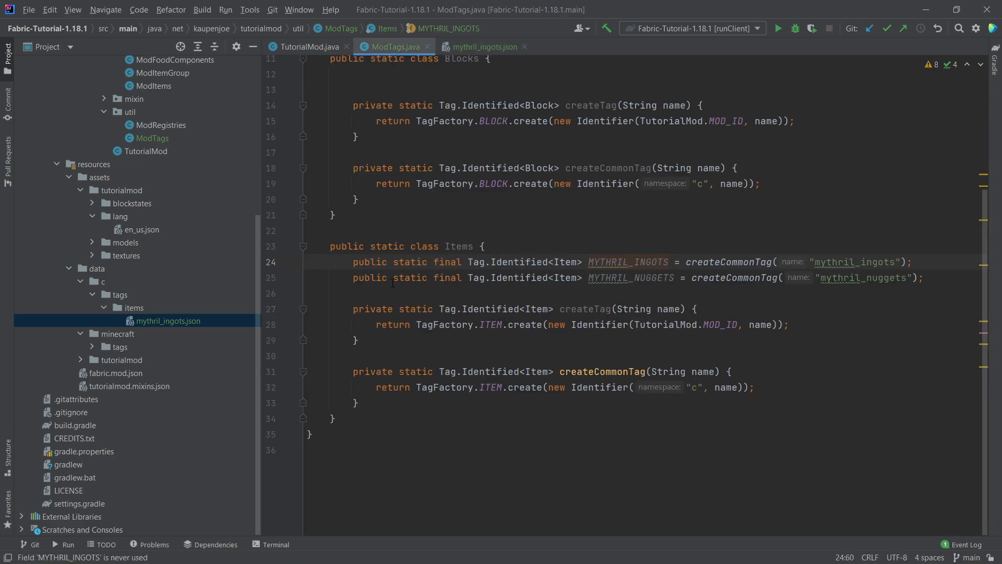
pyautogui.click(121, 359)
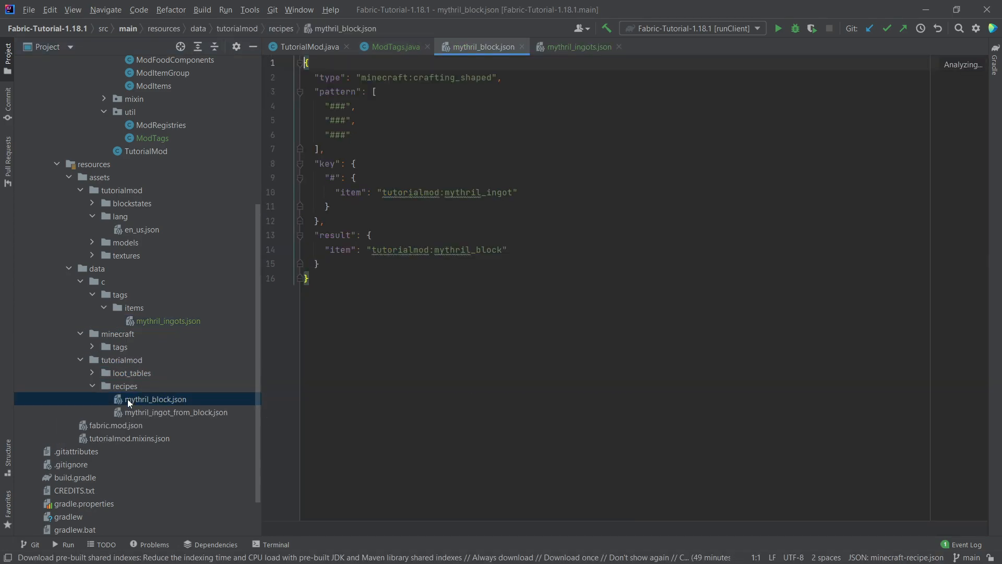
# Change the mythril_block recipe ingredient to tag c:mythril_ingots
pyautogui.click(466, 192)
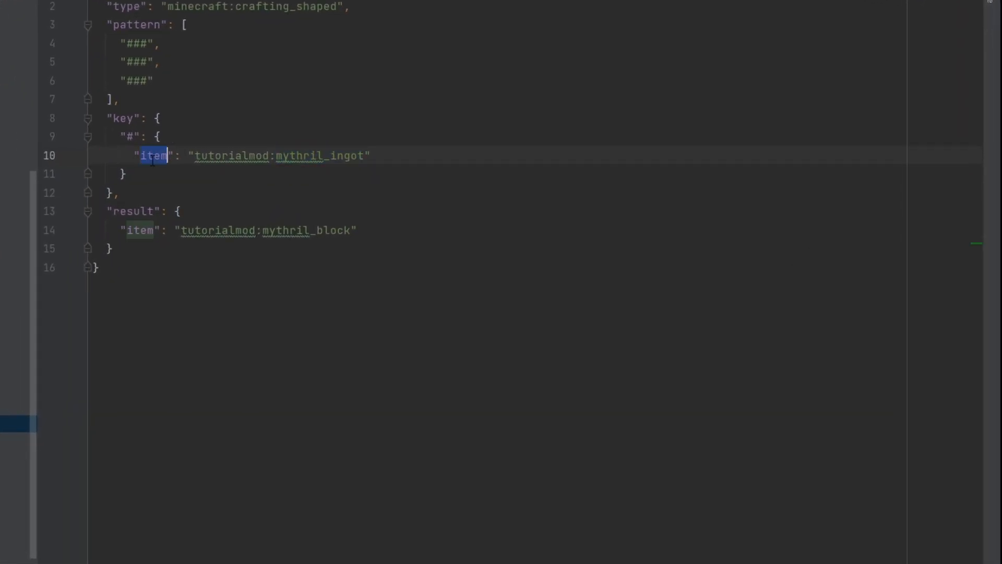
pyautogui.write('tag')
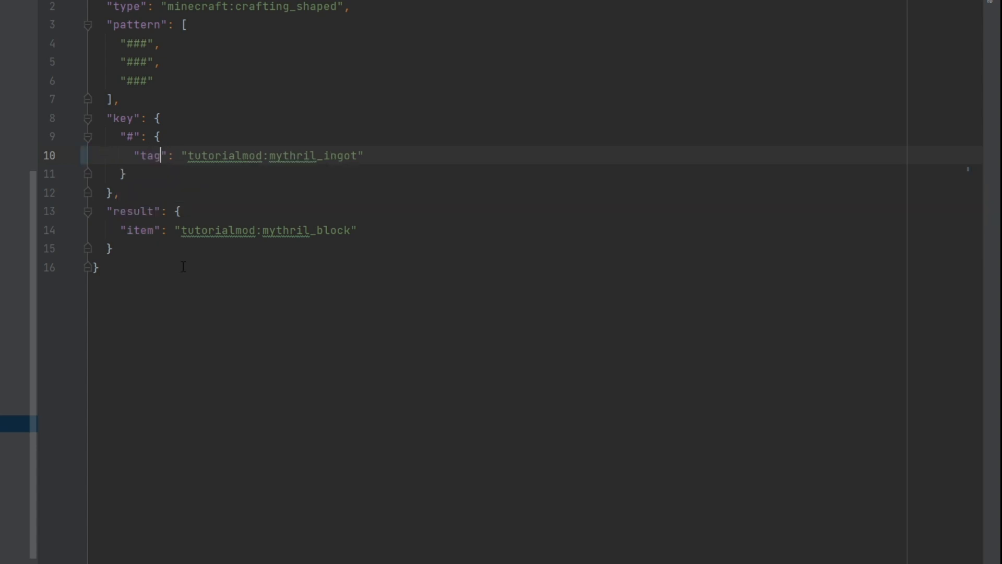
pyautogui.write('c:mythril_ingots')
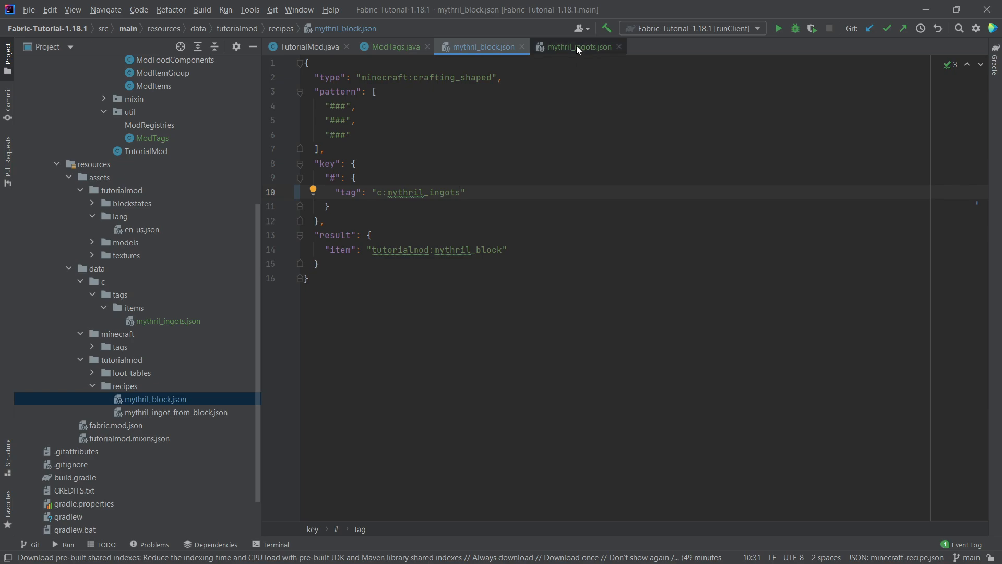
# Fill mythril_ingots.json with replace false and values ["tutorialmod:mythril_ingot"]
pyautogui.click(575, 46)
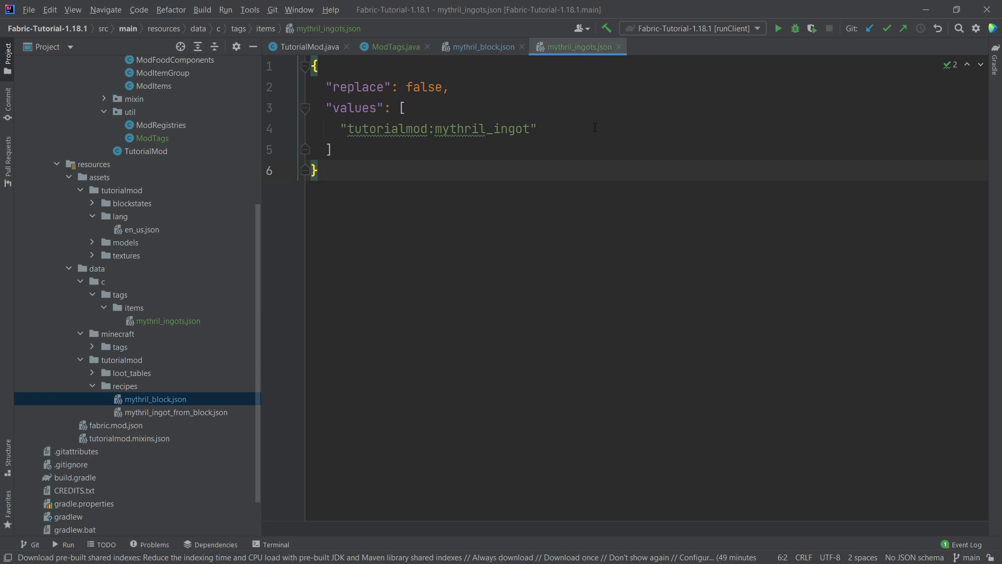
pyautogui.click(168, 320)
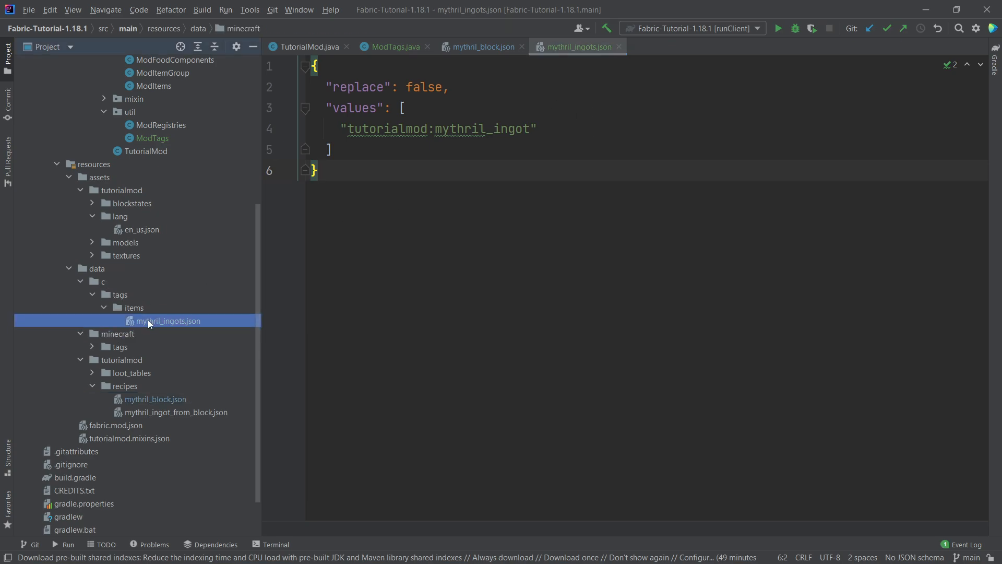
pyautogui.click(480, 46)
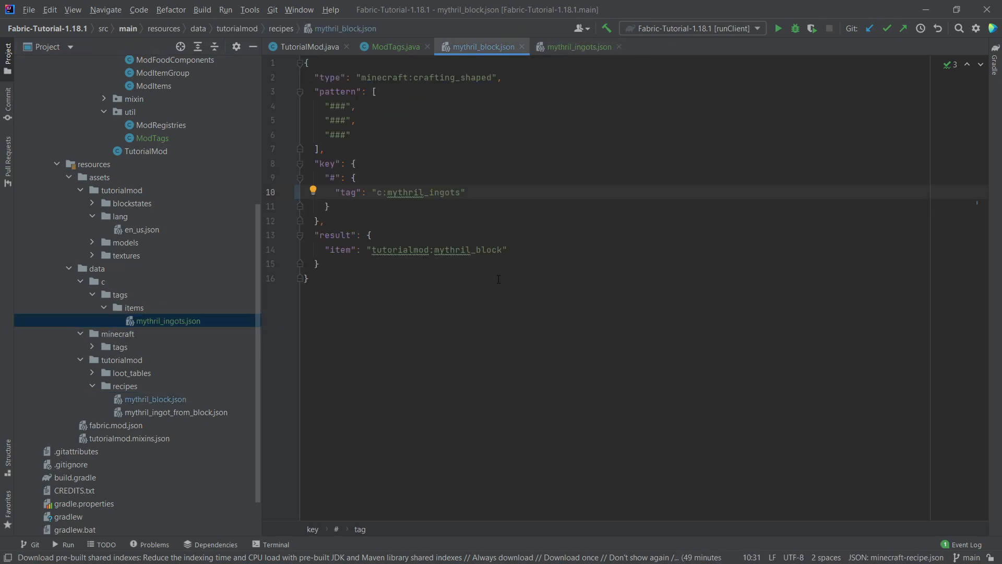
pyautogui.moveTo(519, 181)
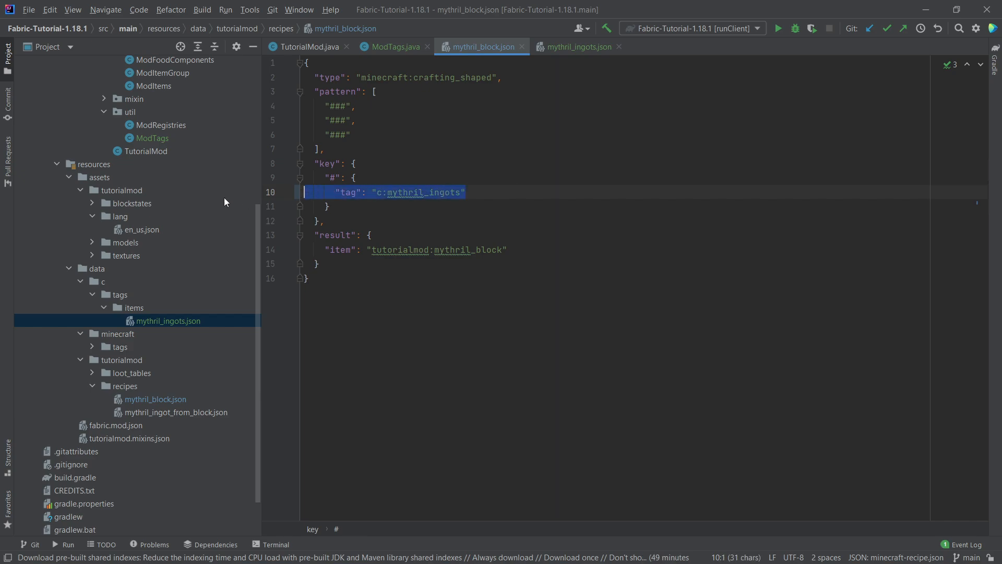
pyautogui.click(466, 192)
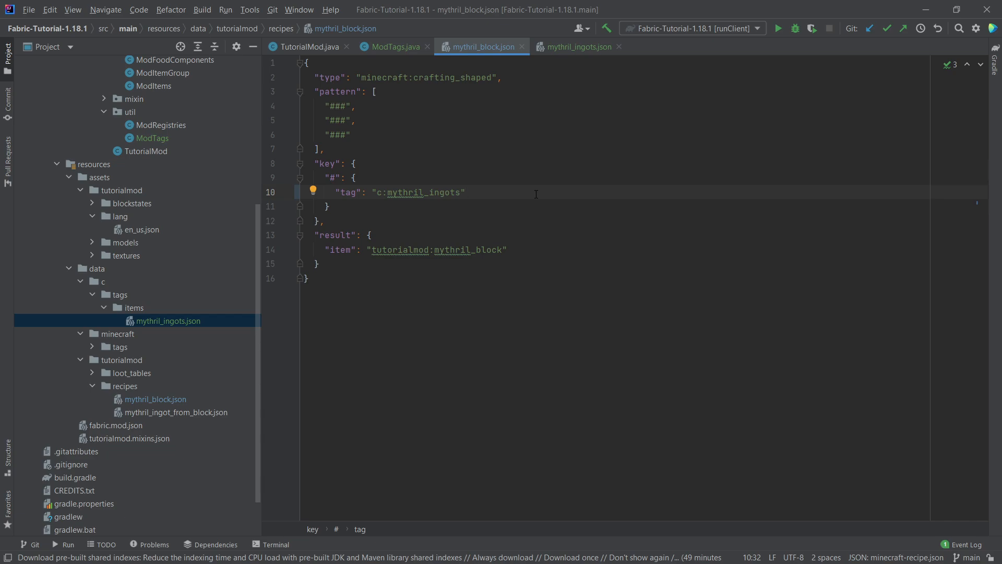
pyautogui.click(576, 46)
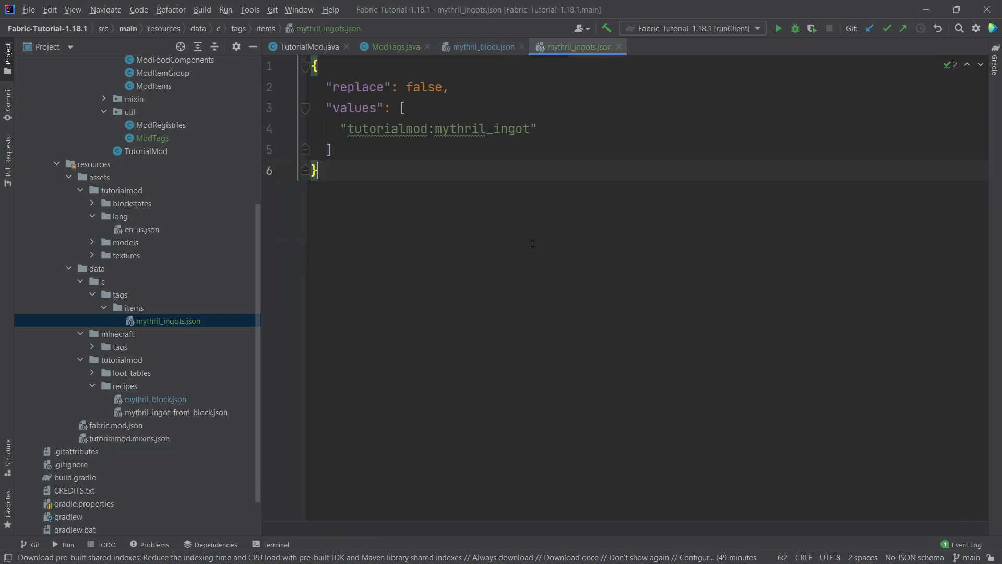
pyautogui.moveTo(524, 236)
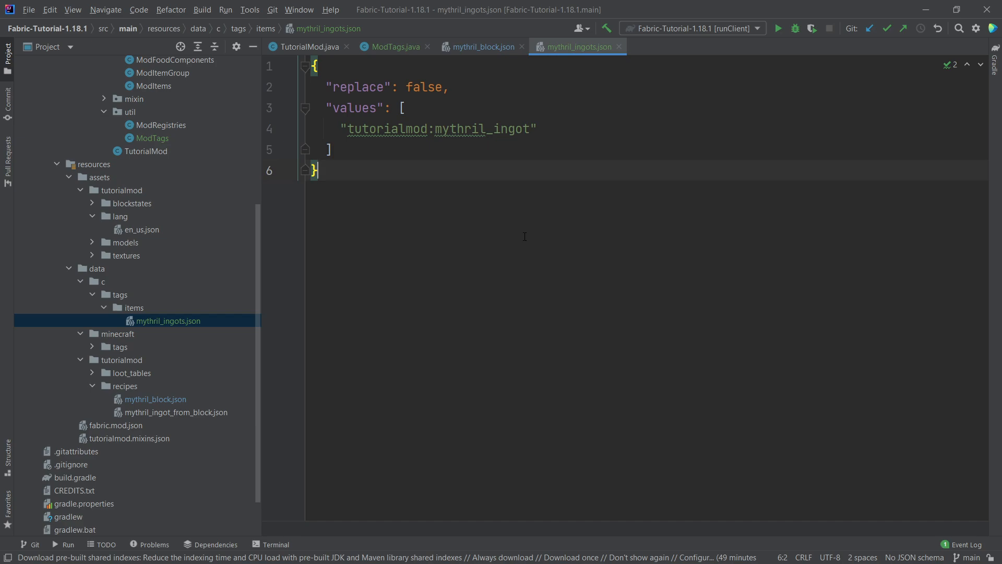
pyautogui.moveTo(508, 246)
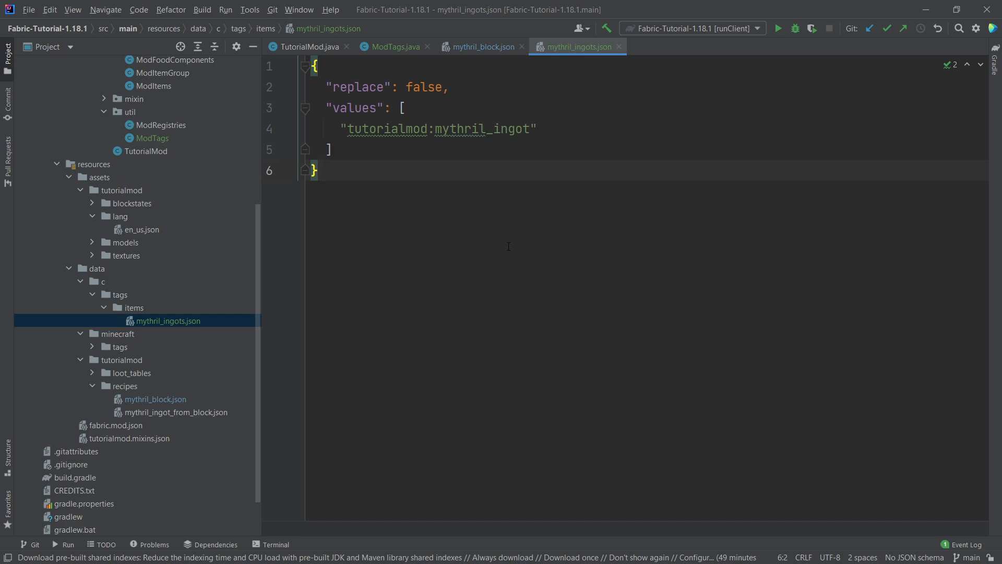
pyautogui.click(392, 46)
pyautogui.write('pu')
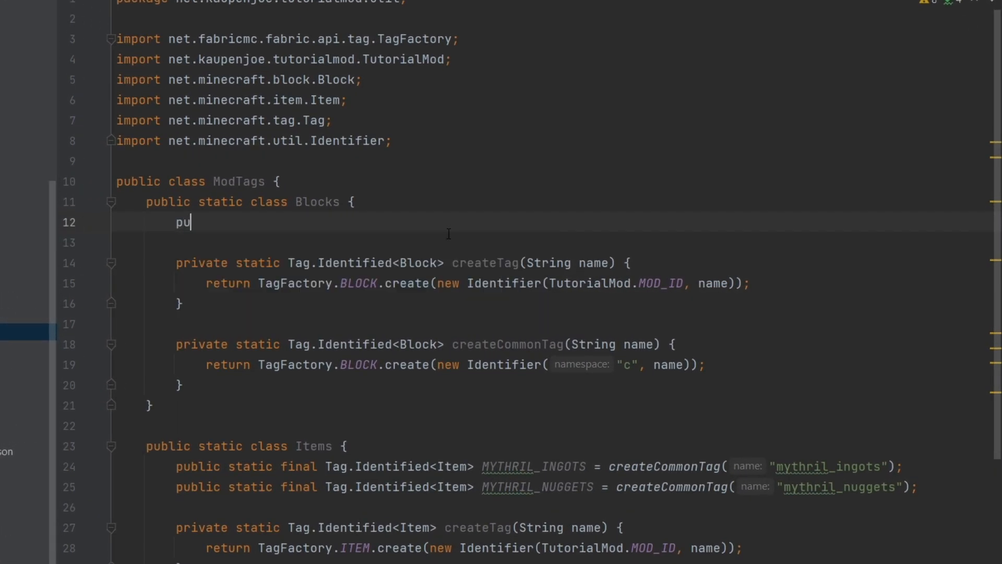
# Declare DOWSING_ROD_DETECTABLE_BLOCKS in Blocks as createTag("dowsing_rod_detectable_blocks")
pyautogui.write('blic static final Tag.Identified<Block>')
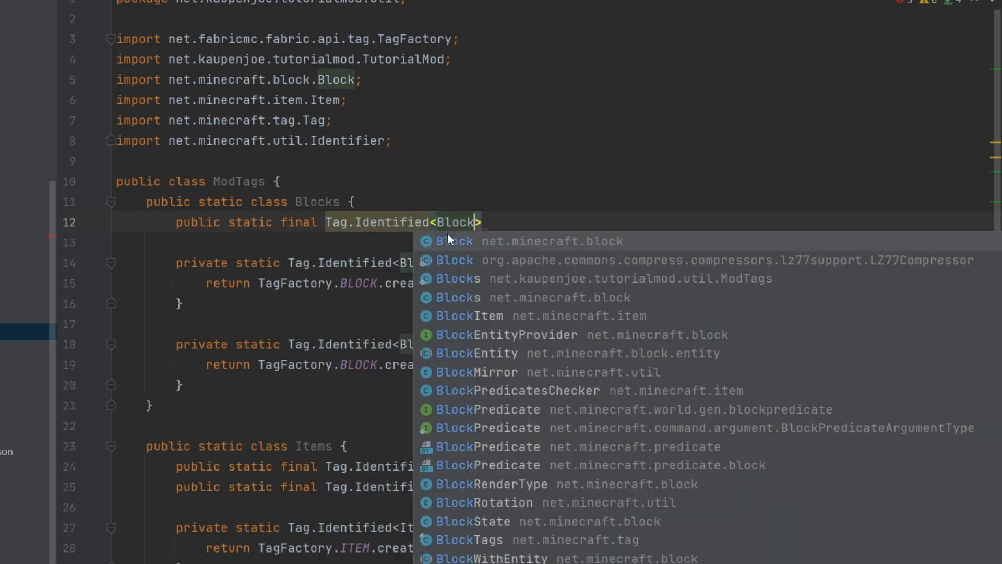
pyautogui.write('_DOWSING_ROD_DETEC')
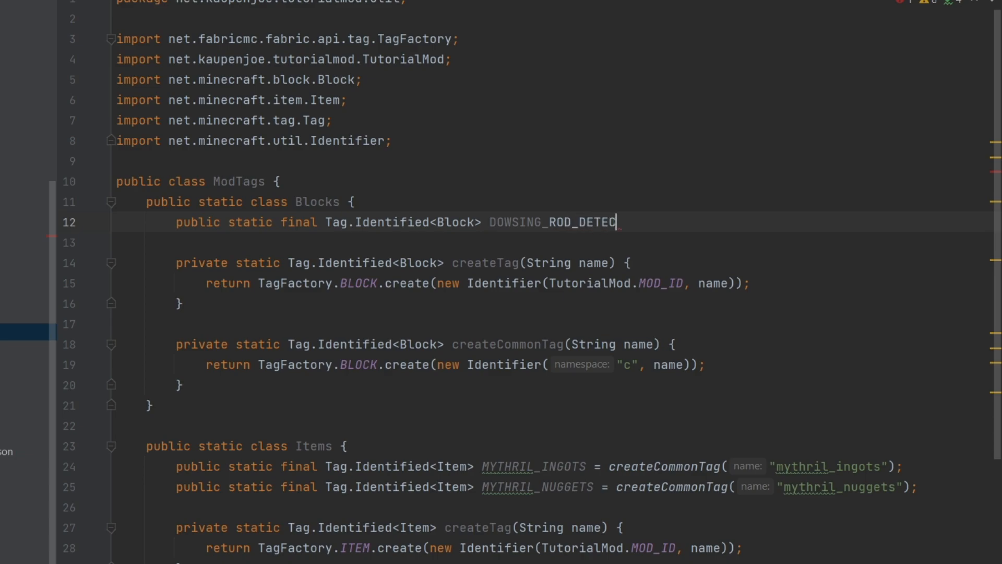
pyautogui.write('TABLE_BLOCKS =')
pyautogui.click(552, 243)
pyautogui.write('createTag("dow')
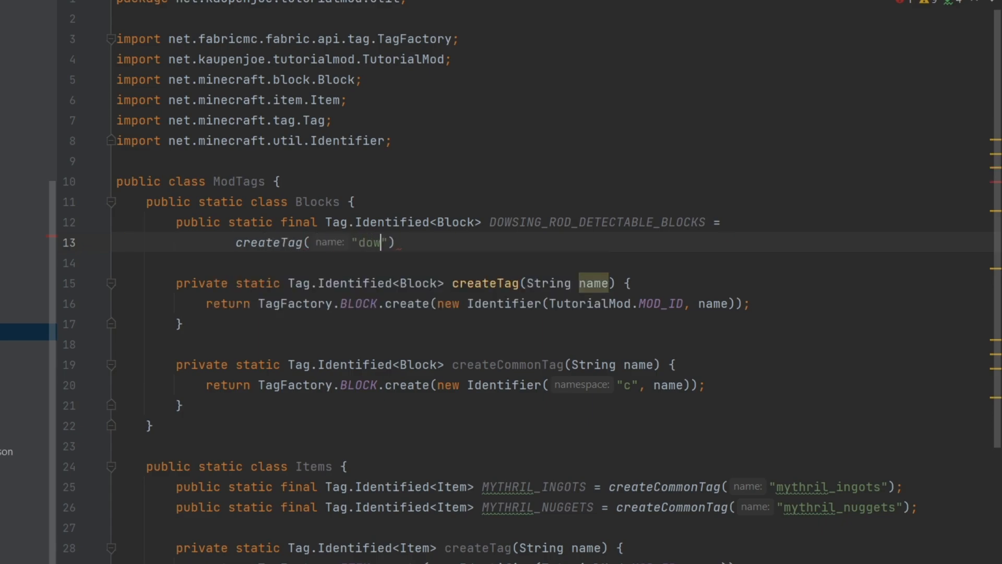
pyautogui.write('sing_rod_')
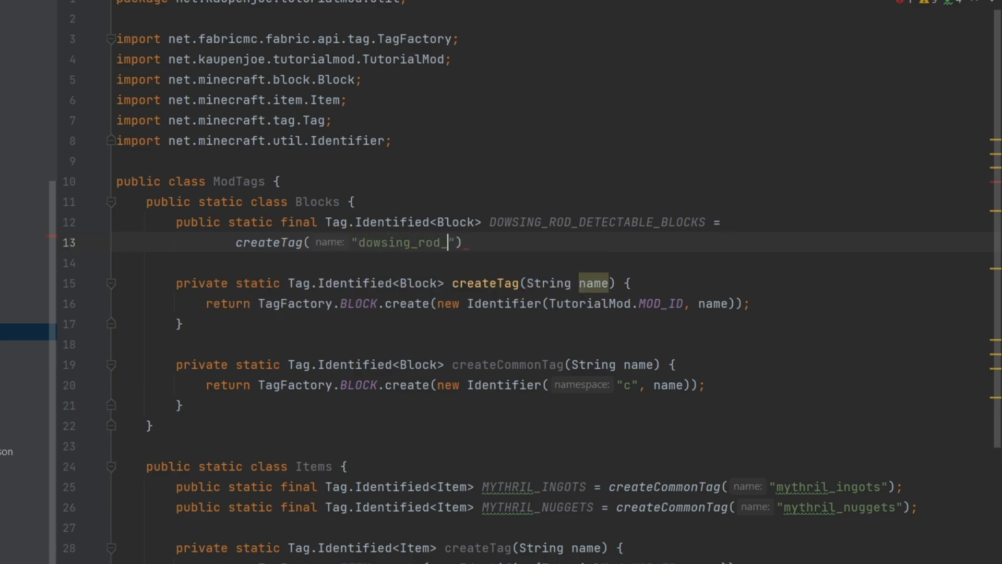
pyautogui.write('detecta')
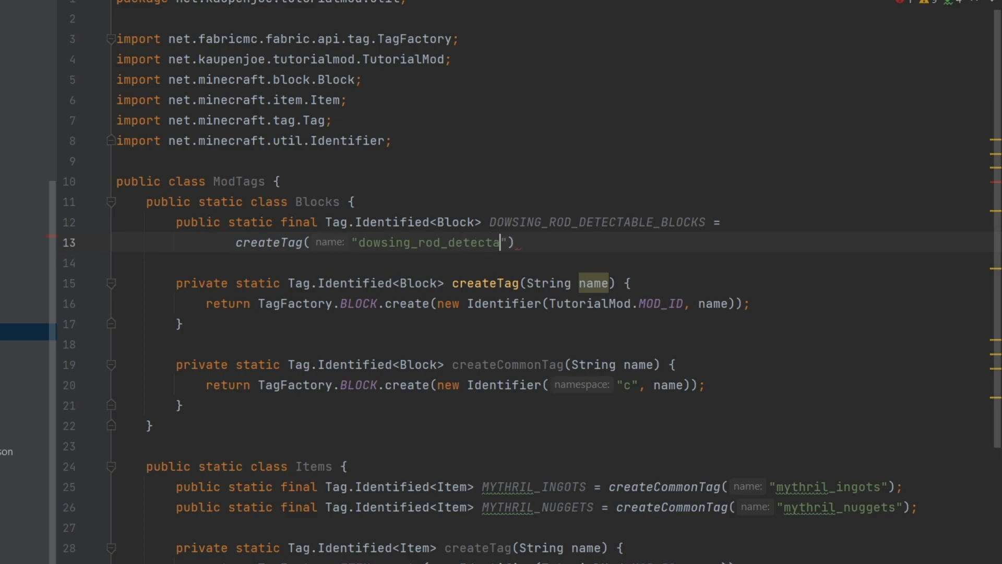
pyautogui.write('ble_r')
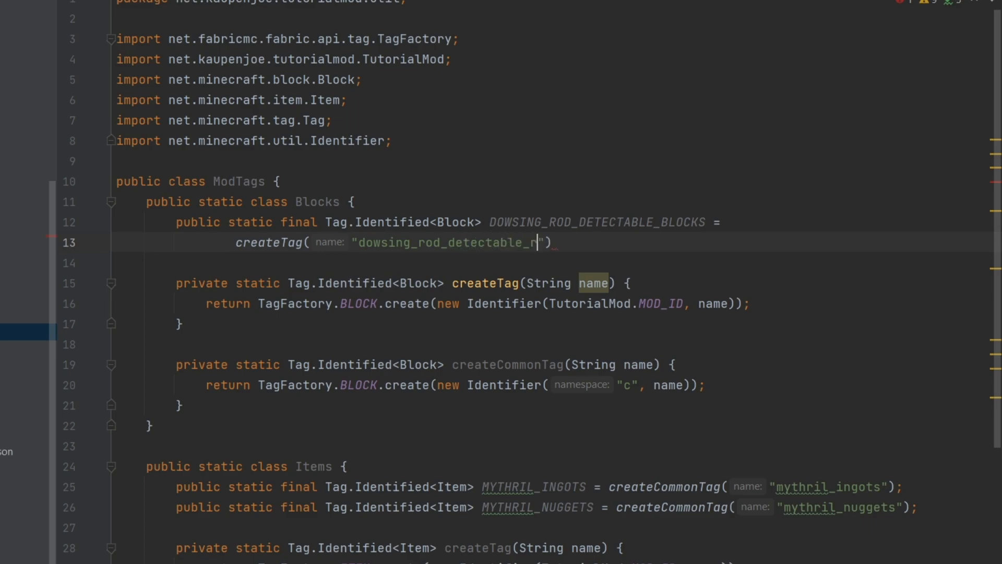
pyautogui.write('blocks')
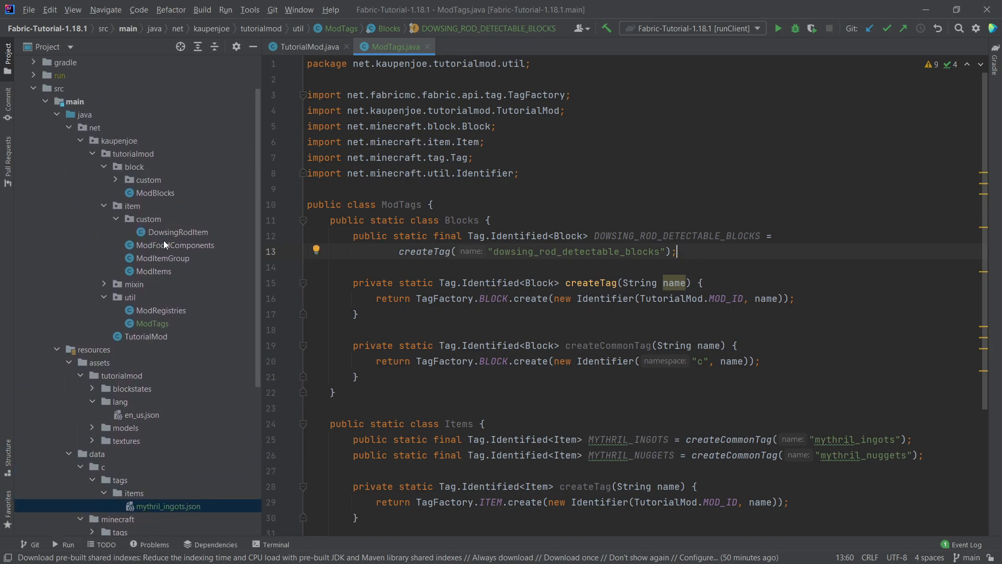
# Review DowsingRodItem's isValuableBlock ore checks, then return to ModTags
pyautogui.doubleClick(176, 232)
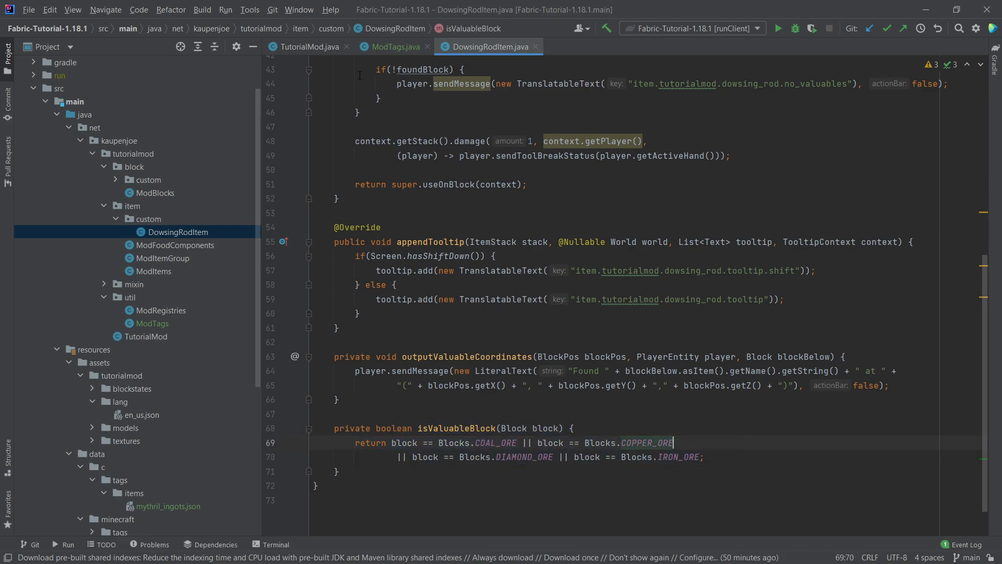
pyautogui.click(392, 46)
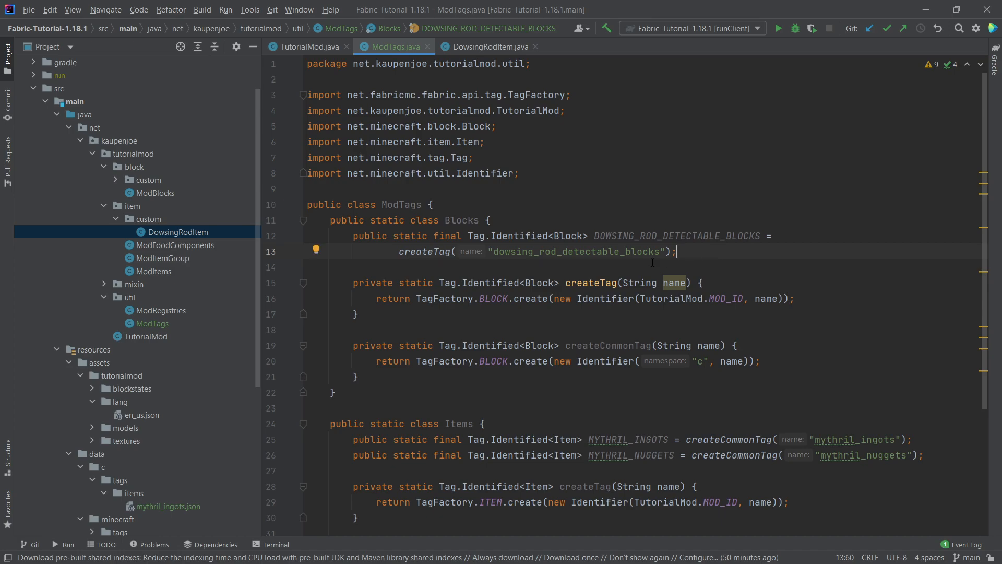
pyautogui.scroll(-3)
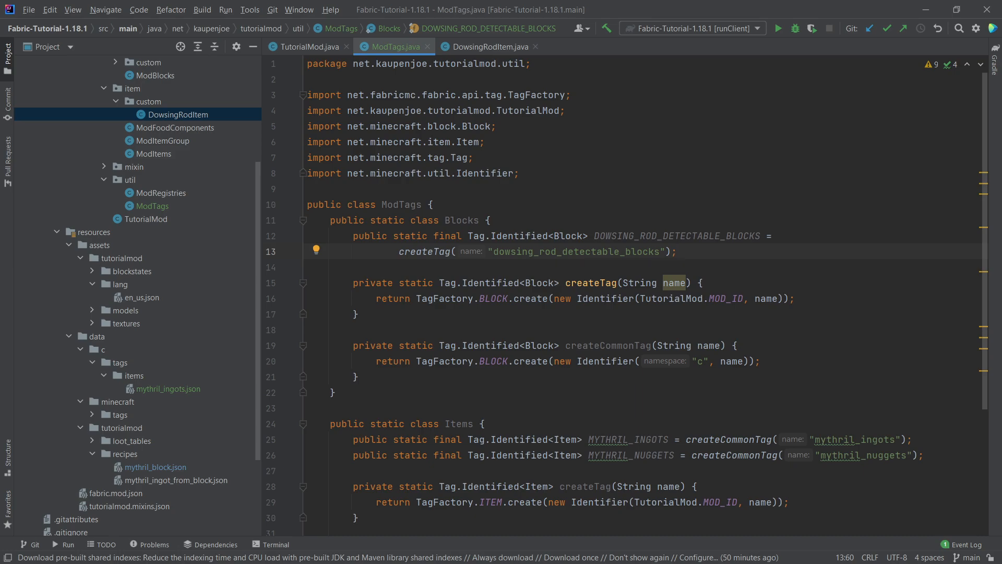
pyautogui.moveTo(130, 440)
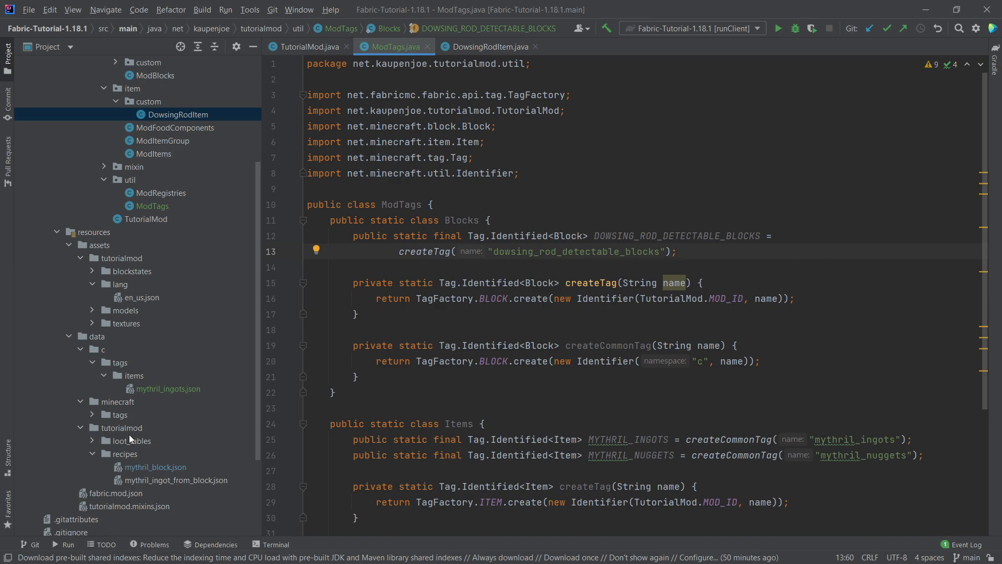
# Create tutorialmod/tags/blocks and copy dowsing_rod_detectable_blocks.json into it
pyautogui.rightClick(120, 427)
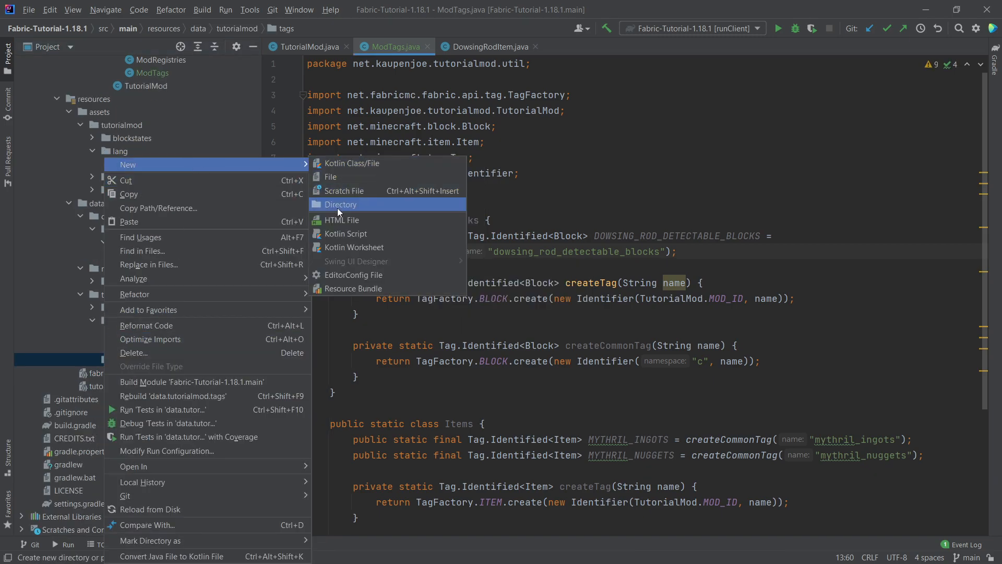
pyautogui.click(341, 204)
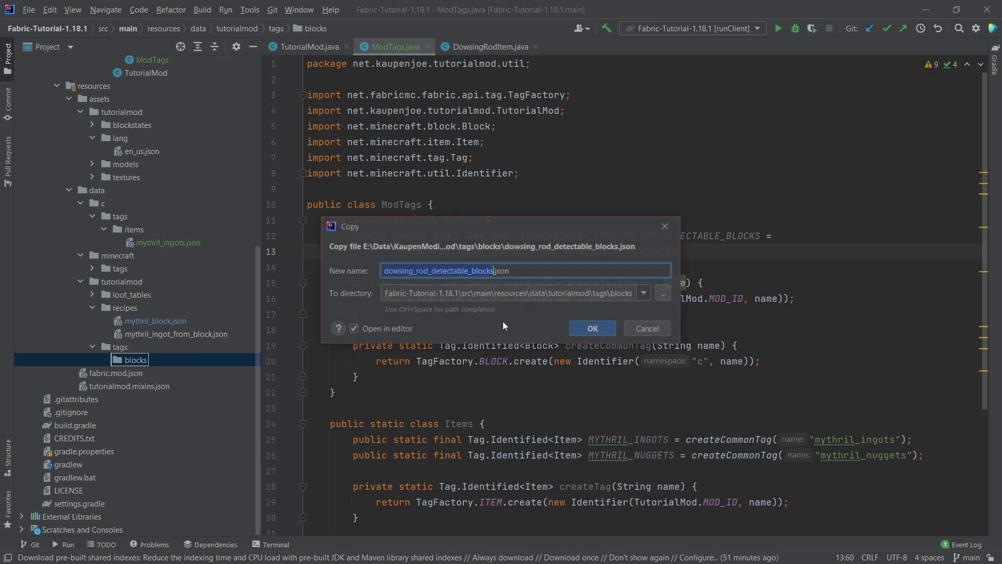
pyautogui.click(590, 328)
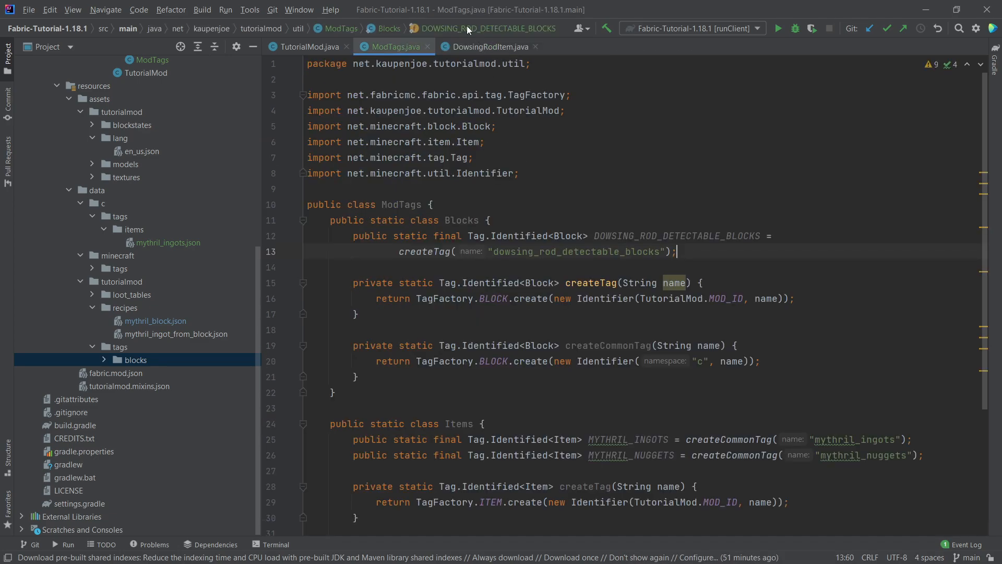
pyautogui.click(489, 46)
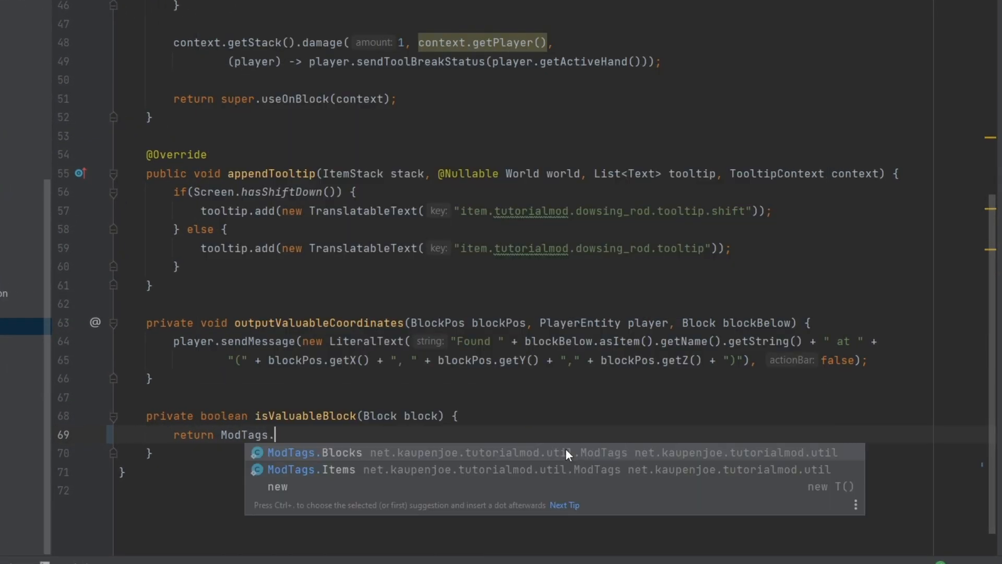
# Make isValuableBlock return ModTags.Blocks.DOWSING_ROD_DETECTABLE_BLOCKS.contains(block), checking the mythril_block recipe and ModTags
pyautogui.write('Blocks.DOWSING_ROD_DETECTABLE_BLOCKS.contains(block);')
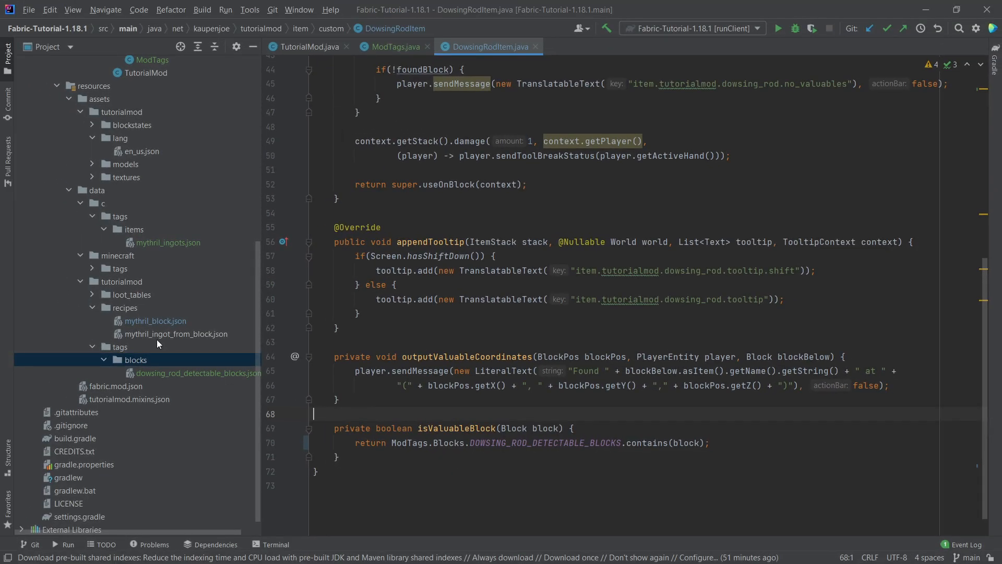
pyautogui.doubleClick(155, 320)
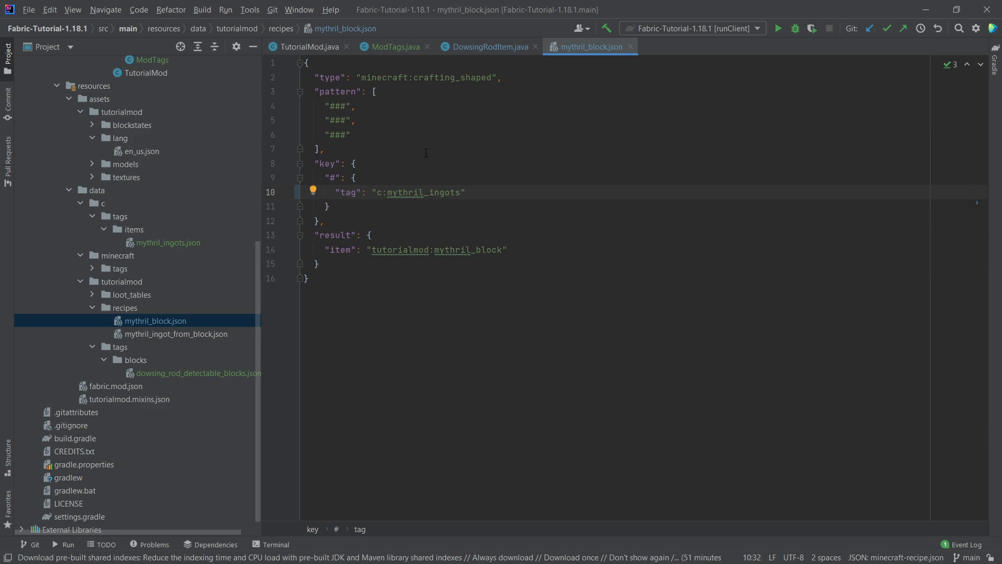
pyautogui.click(489, 46)
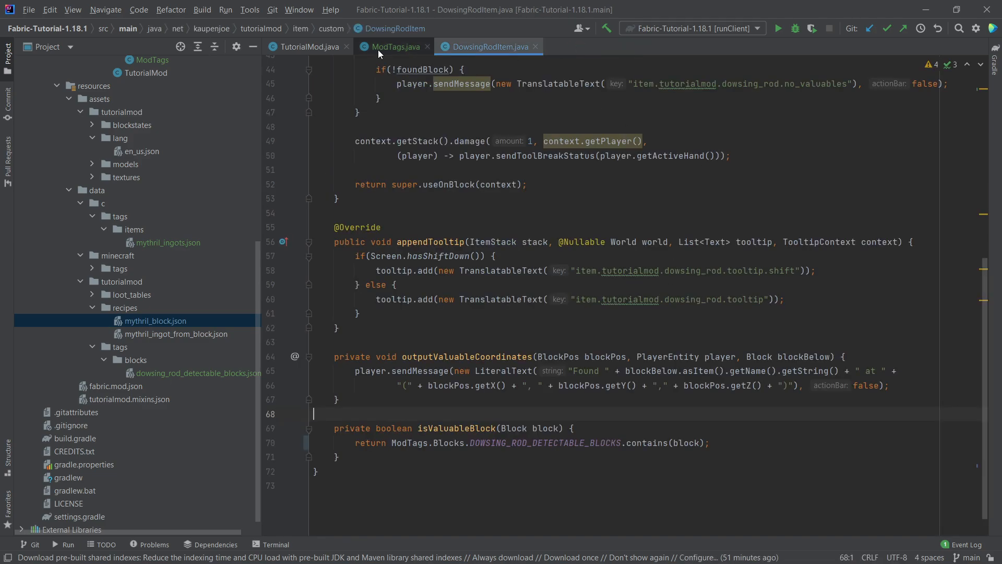
pyautogui.click(394, 46)
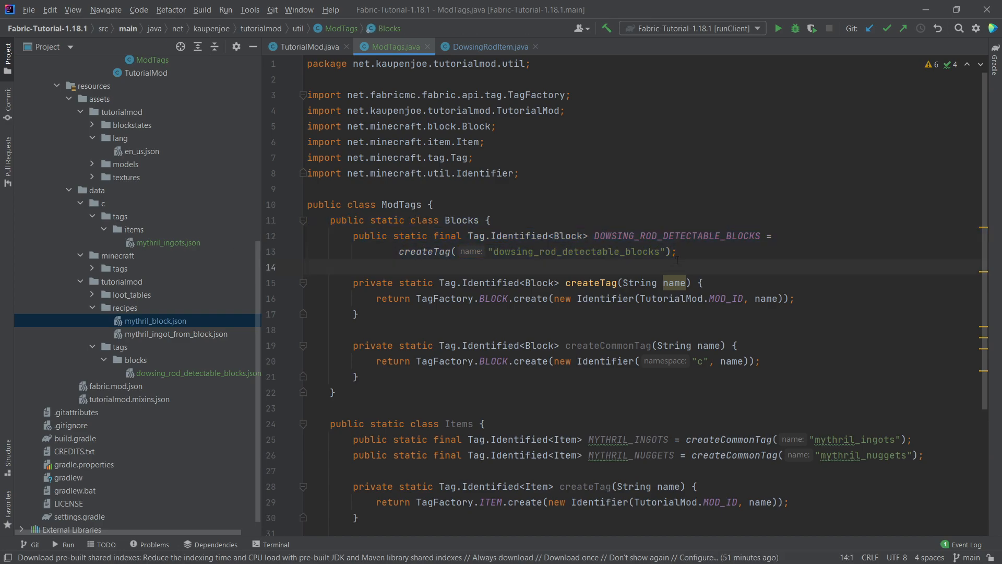
# Get a Minecraft singleplayer world running for the demonstration
pyautogui.click(309, 267)
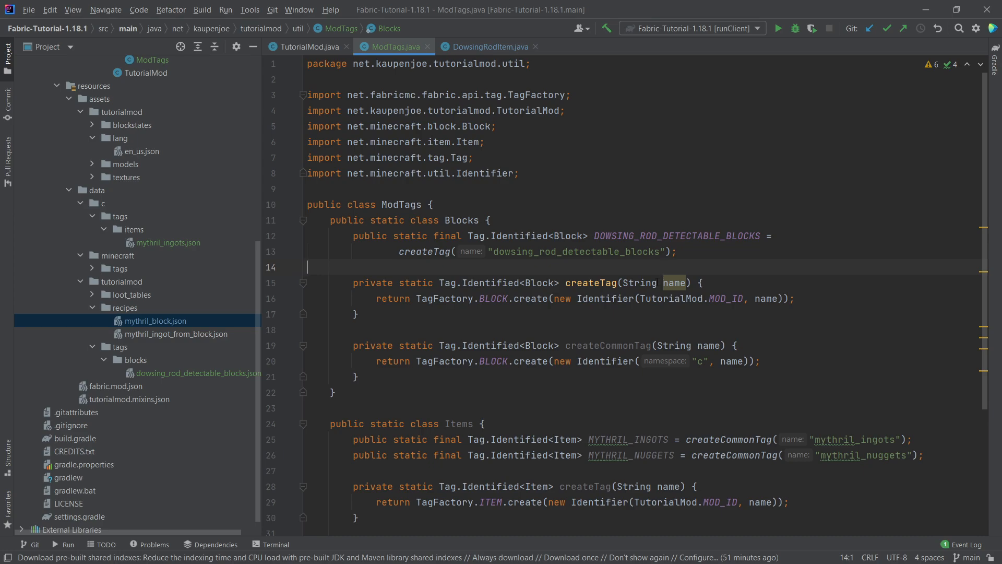
pyautogui.click(168, 242)
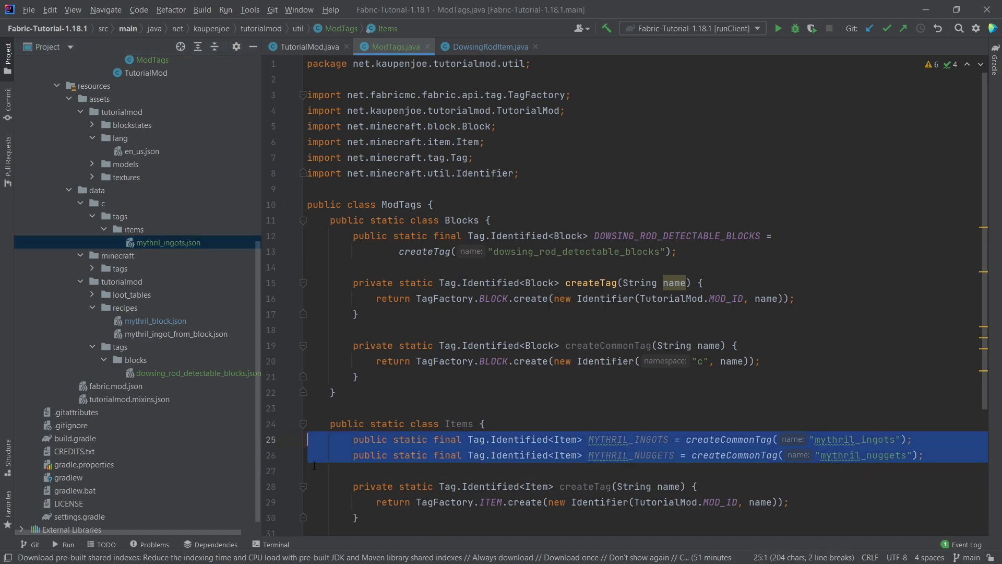
pyautogui.click(313, 471)
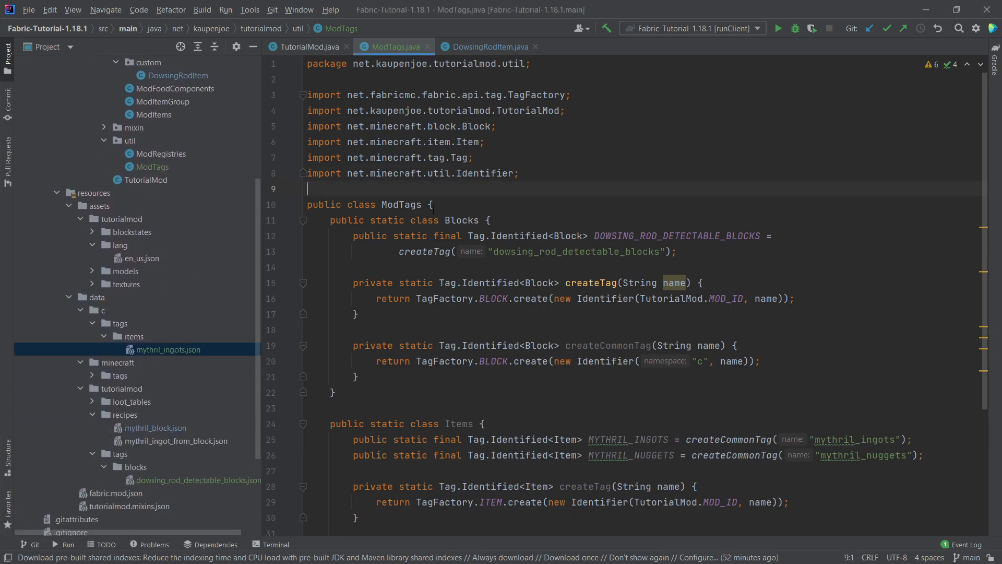
pyautogui.scroll(-3)
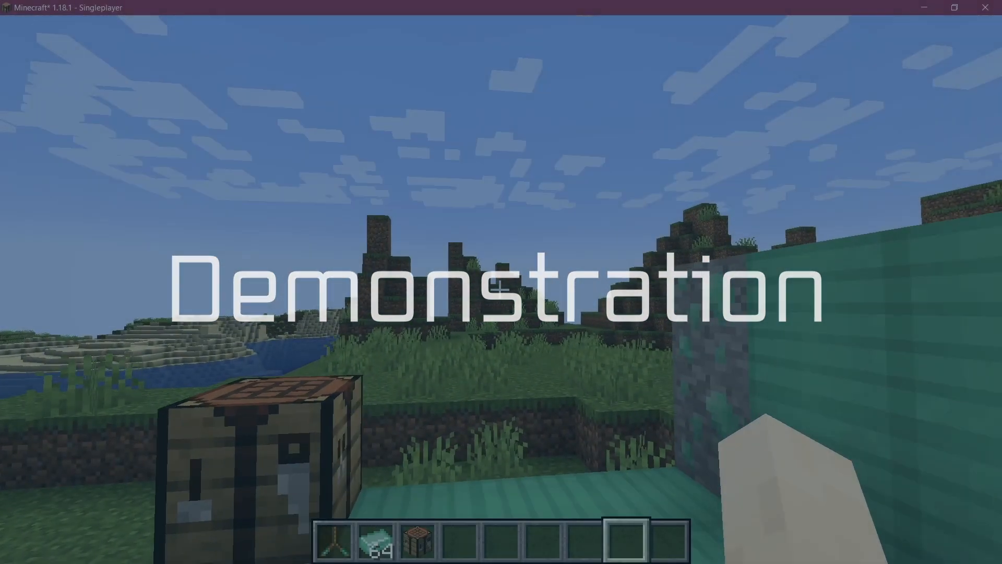
# Open the inventory and take the mythril block crafted from nine mythril ingots
pyautogui.press('e')
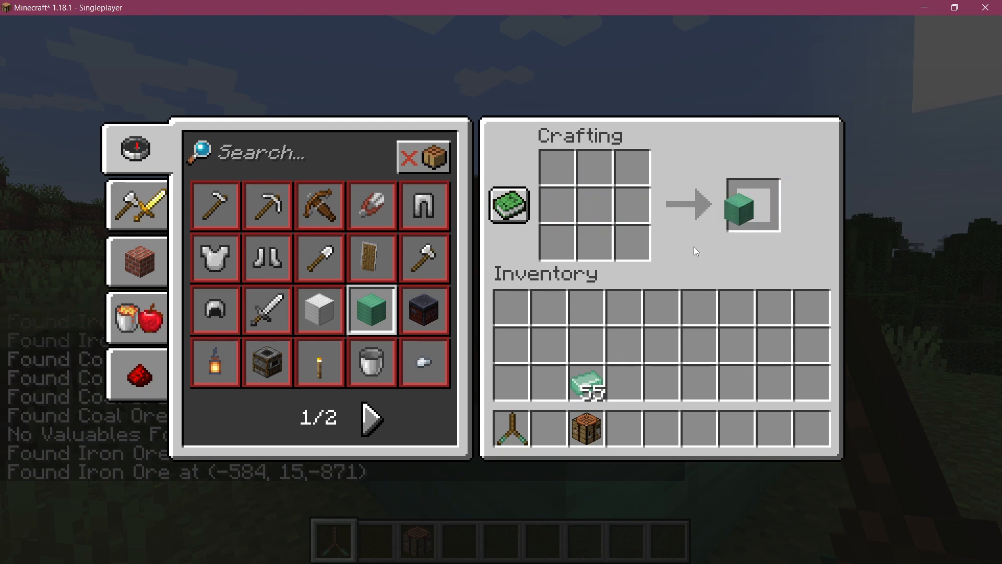
pyautogui.click(752, 203)
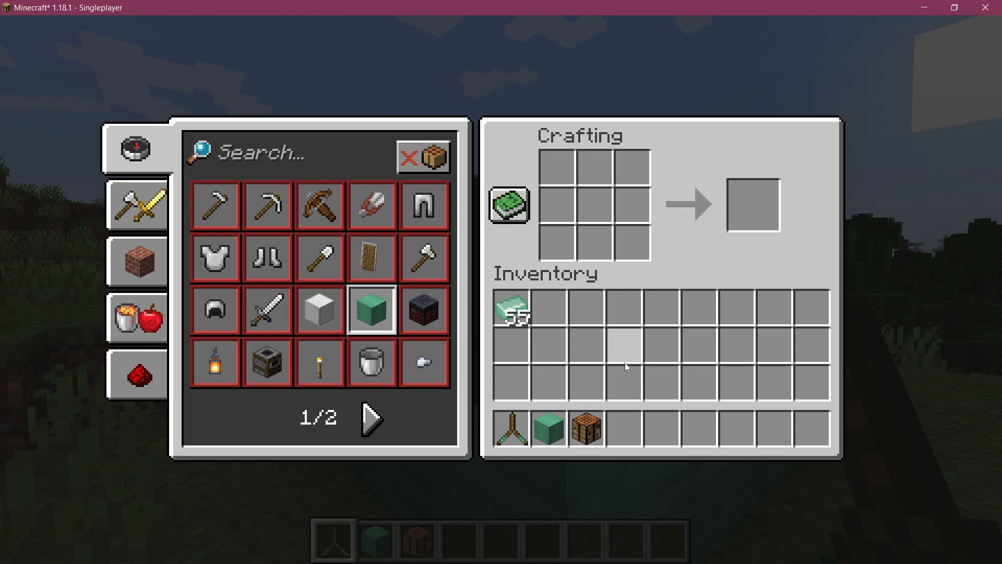
pyautogui.moveTo(552, 373)
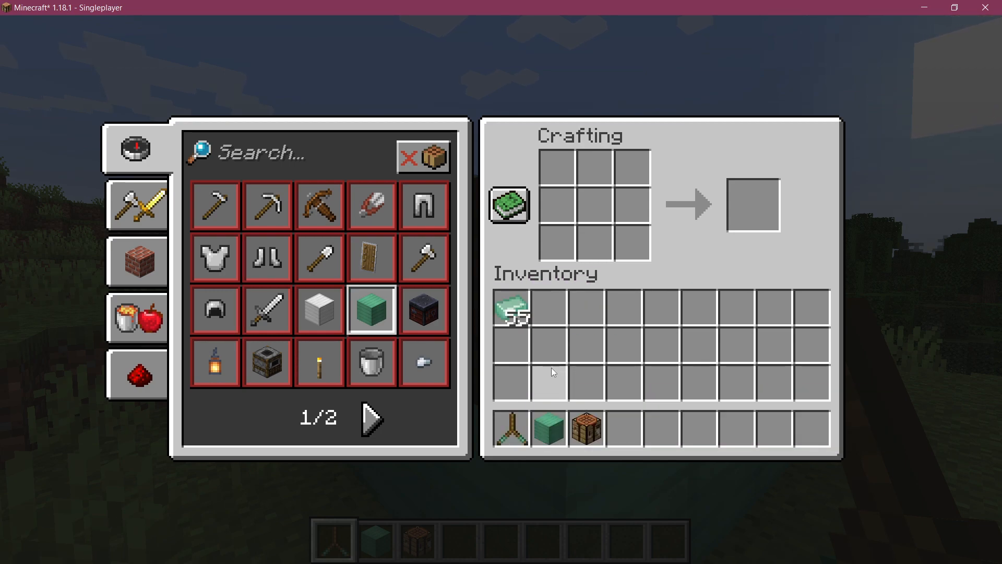